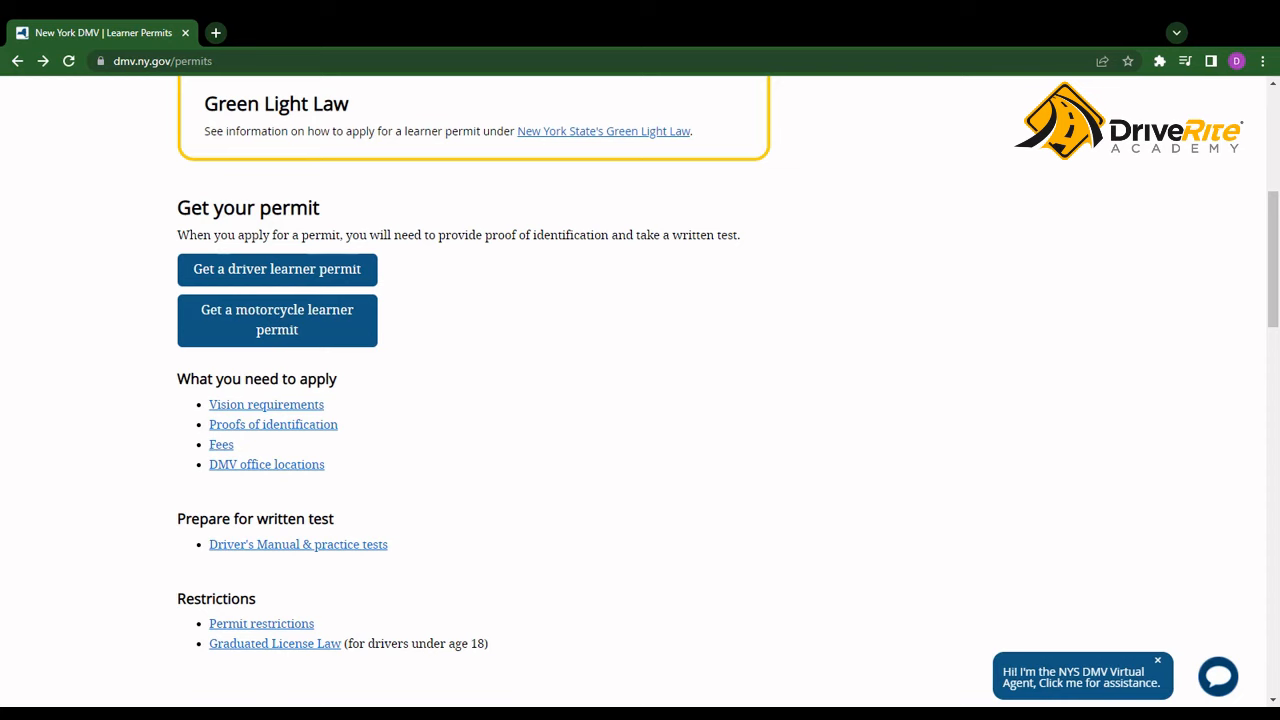
Open 'Get a driver learner permit' and read down to Step 5: Apply and Take Your Permit Test
scroll(up, 3)
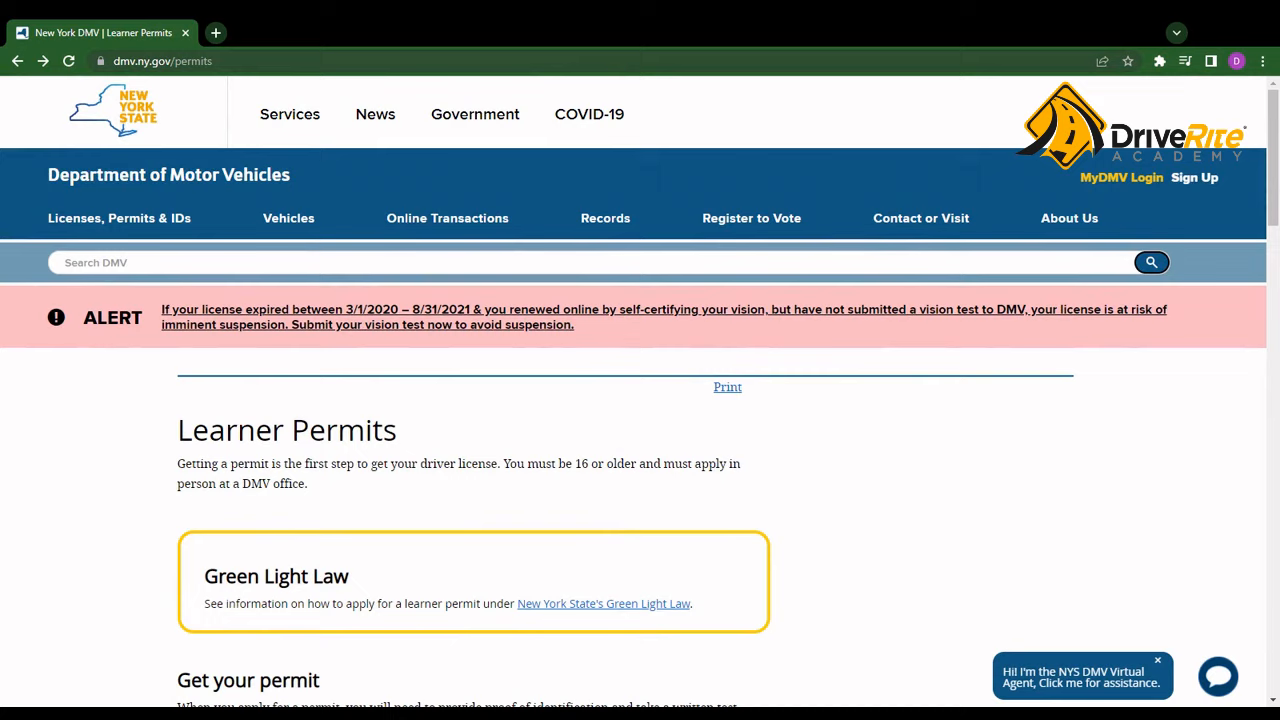
scroll(down, 3)
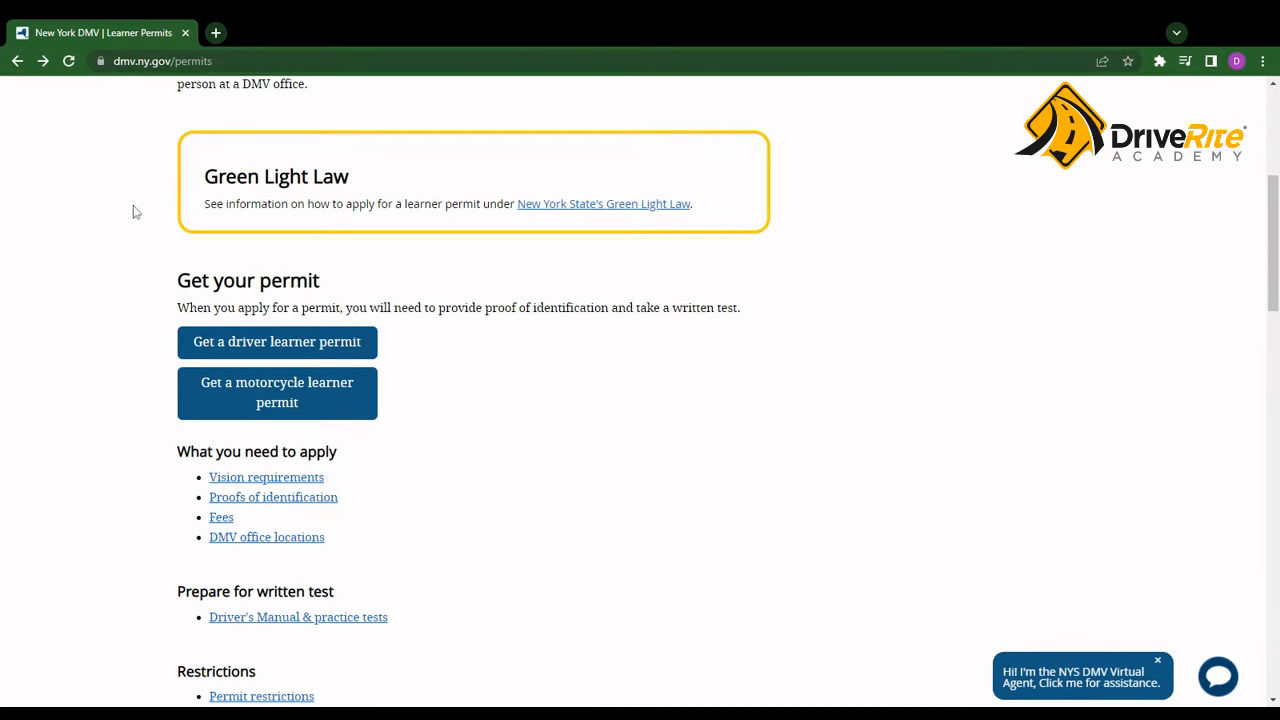
mouse_move(277, 342)
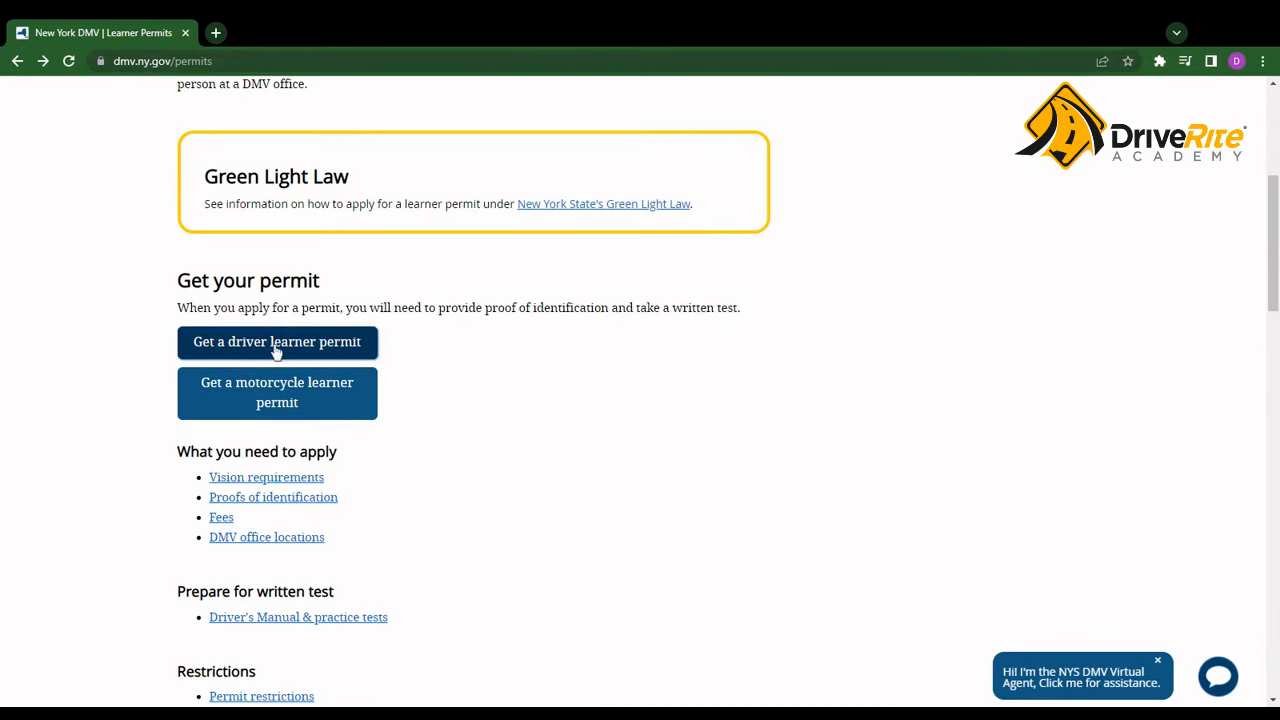
click(277, 341)
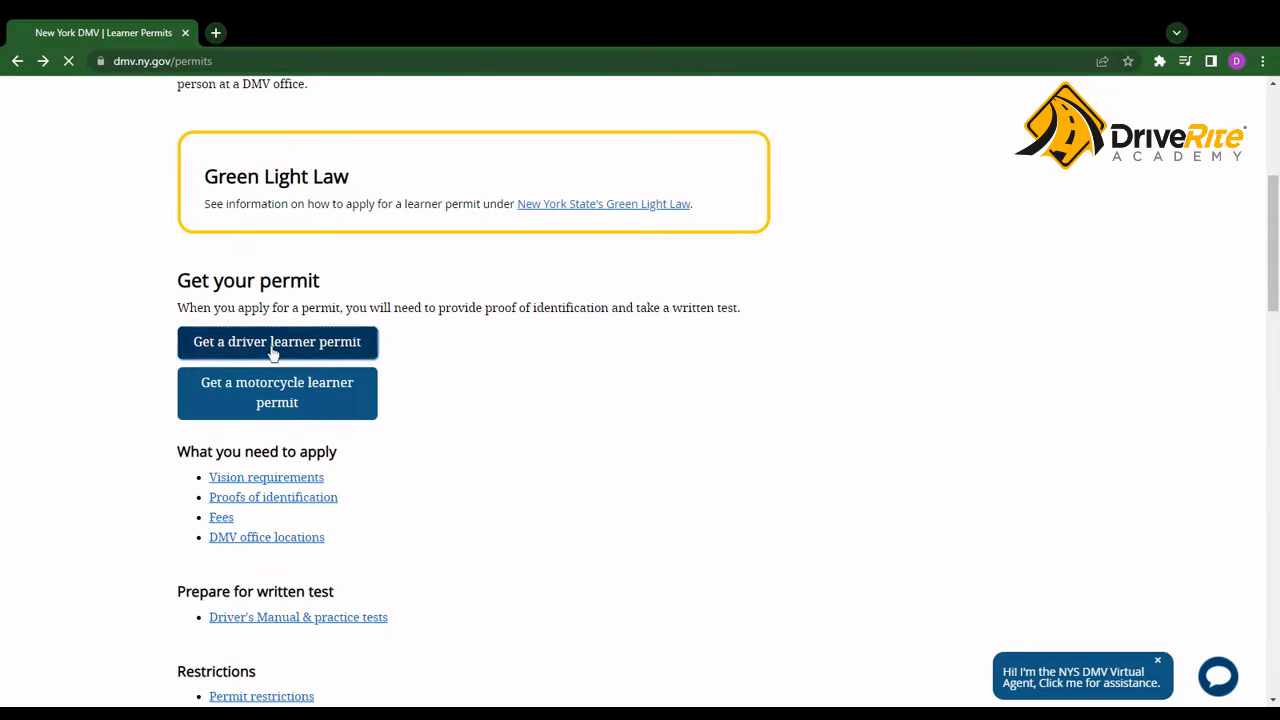
click(277, 341)
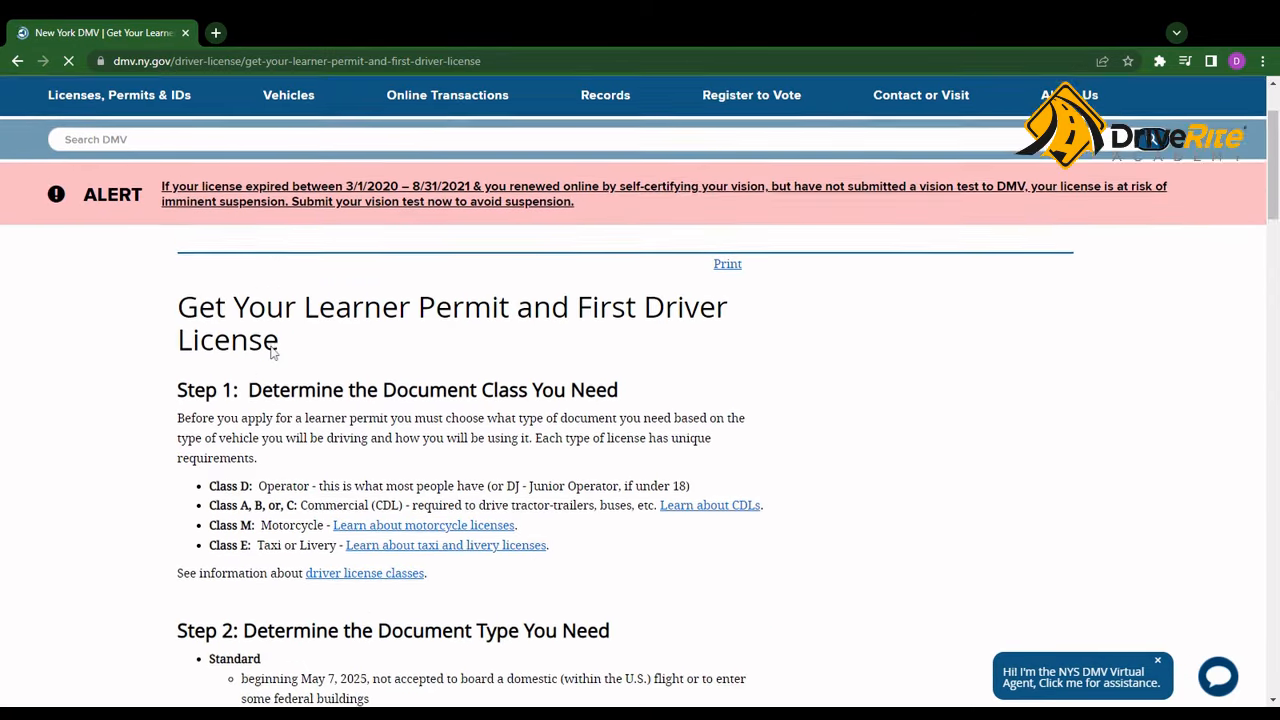
scroll(down, 3)
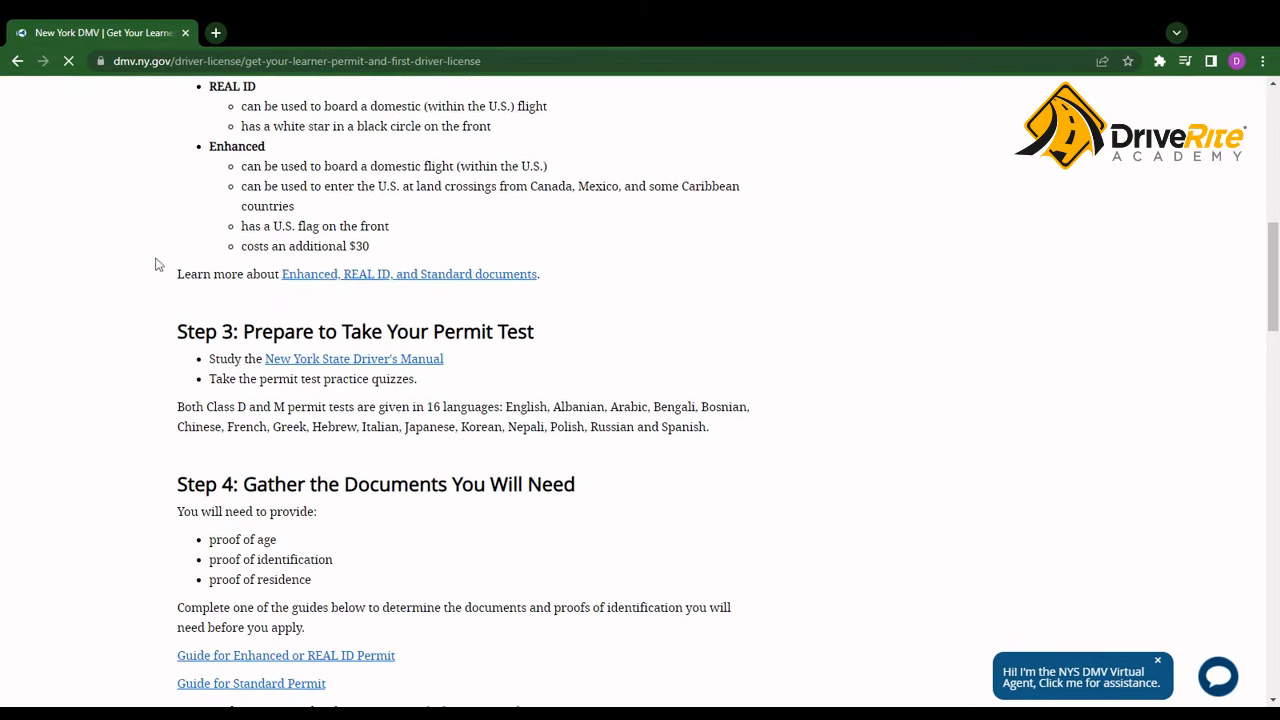
scroll(down, 3)
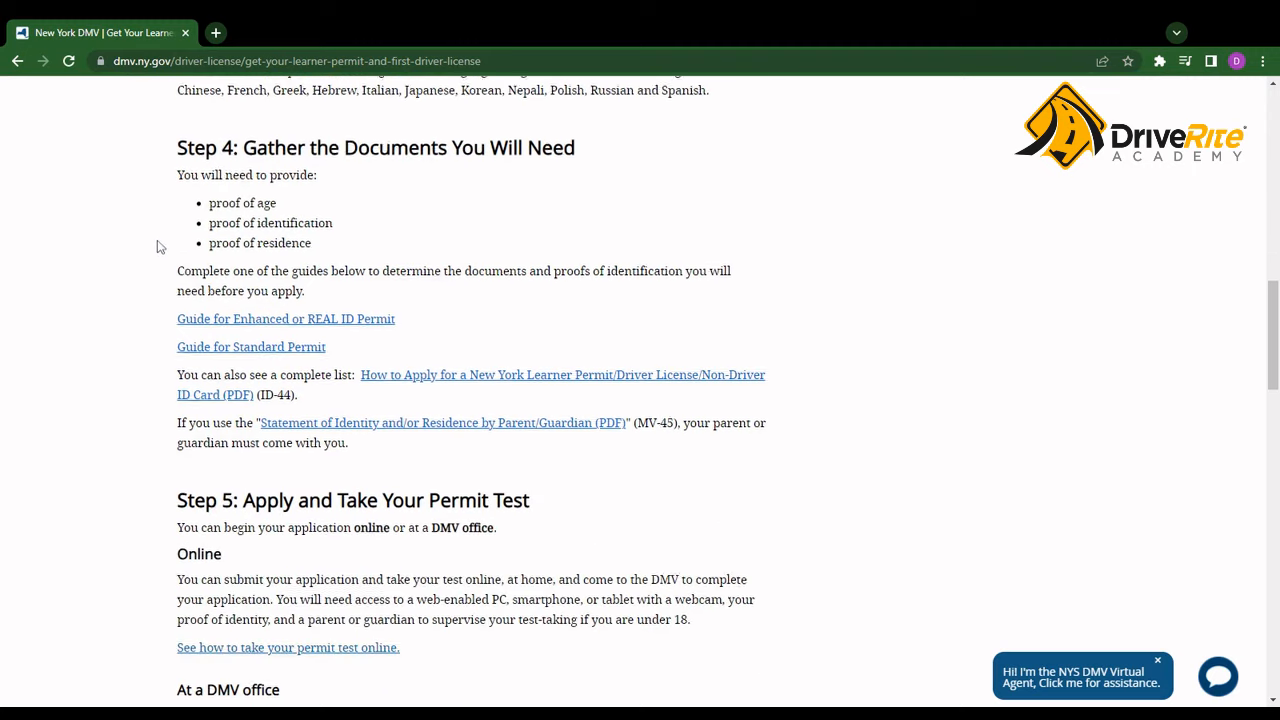
scroll(down, 3)
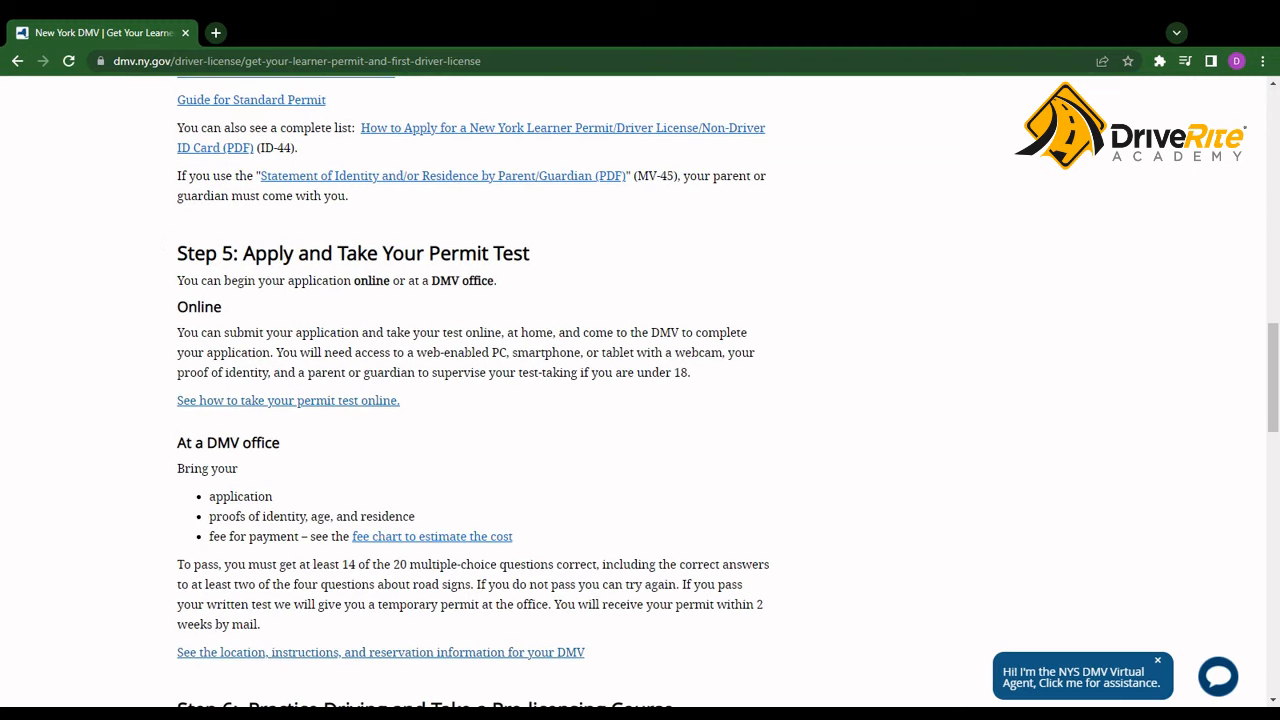
scroll(down, 3)
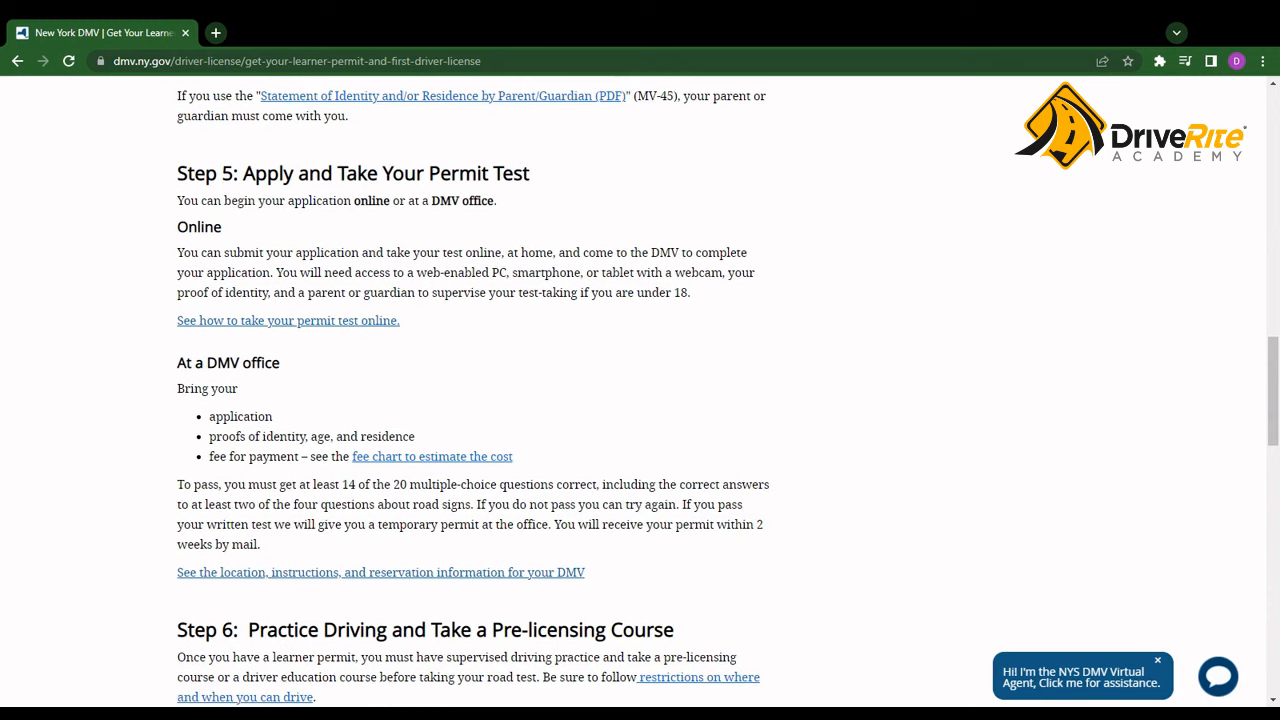
mouse_move(449, 262)
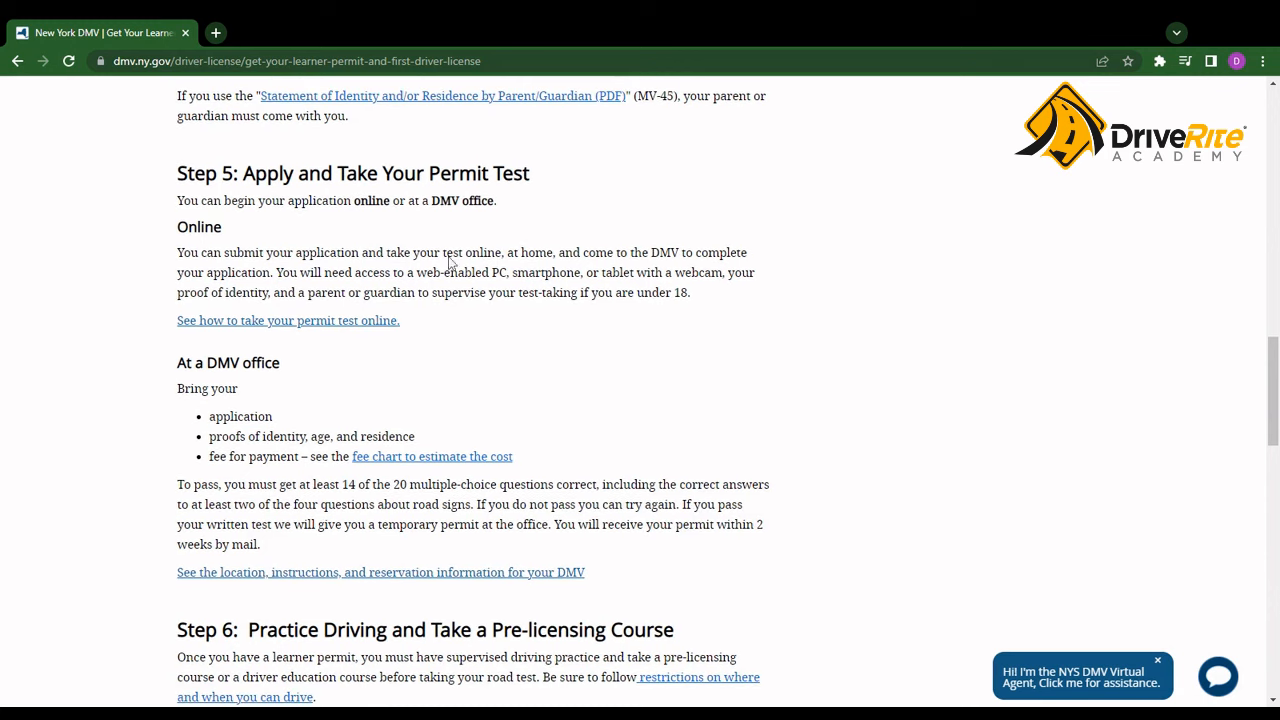
mouse_move(343, 432)
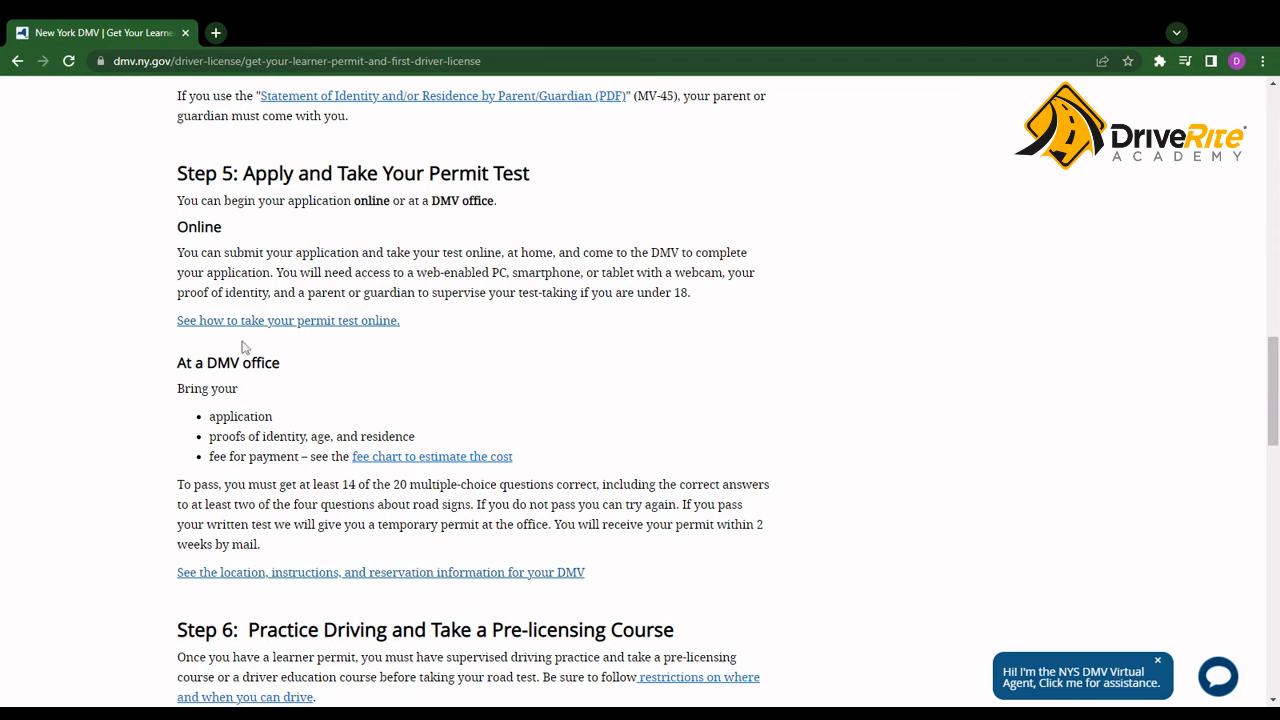
mouse_move(264, 330)
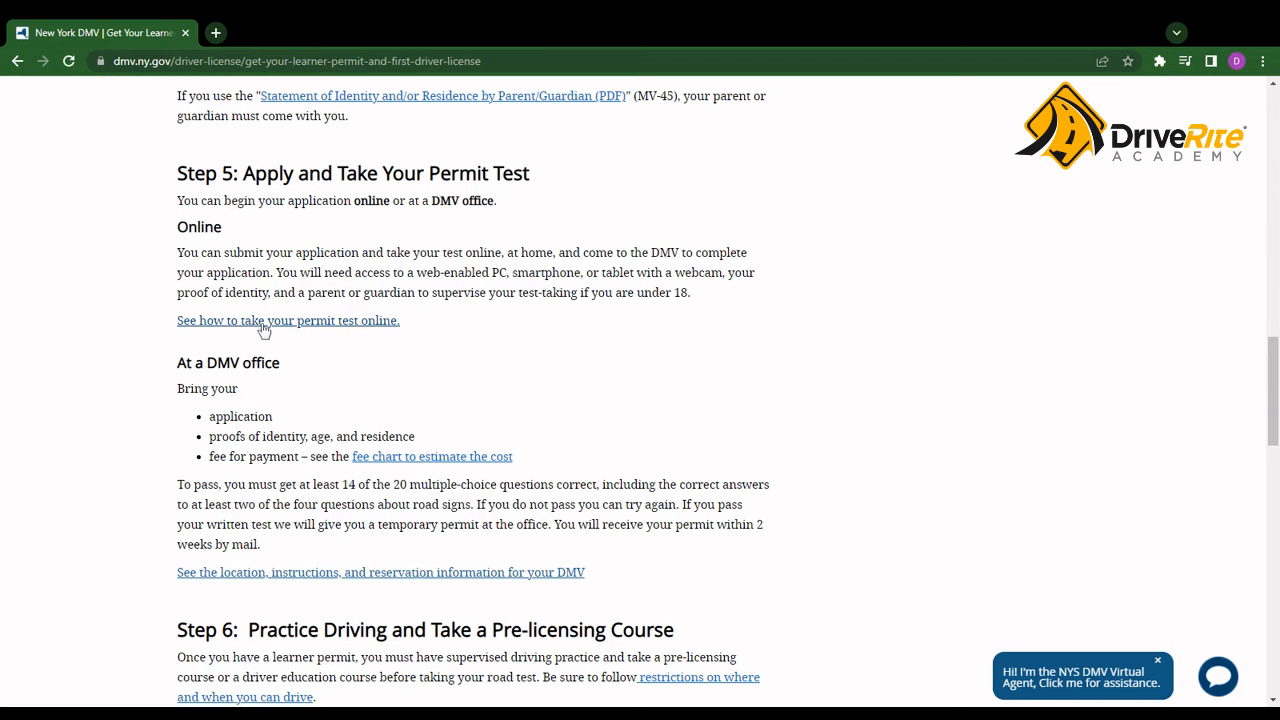
Open 'See how to take your permit test online' and read to Upload Documents and Take the Test
click(287, 320)
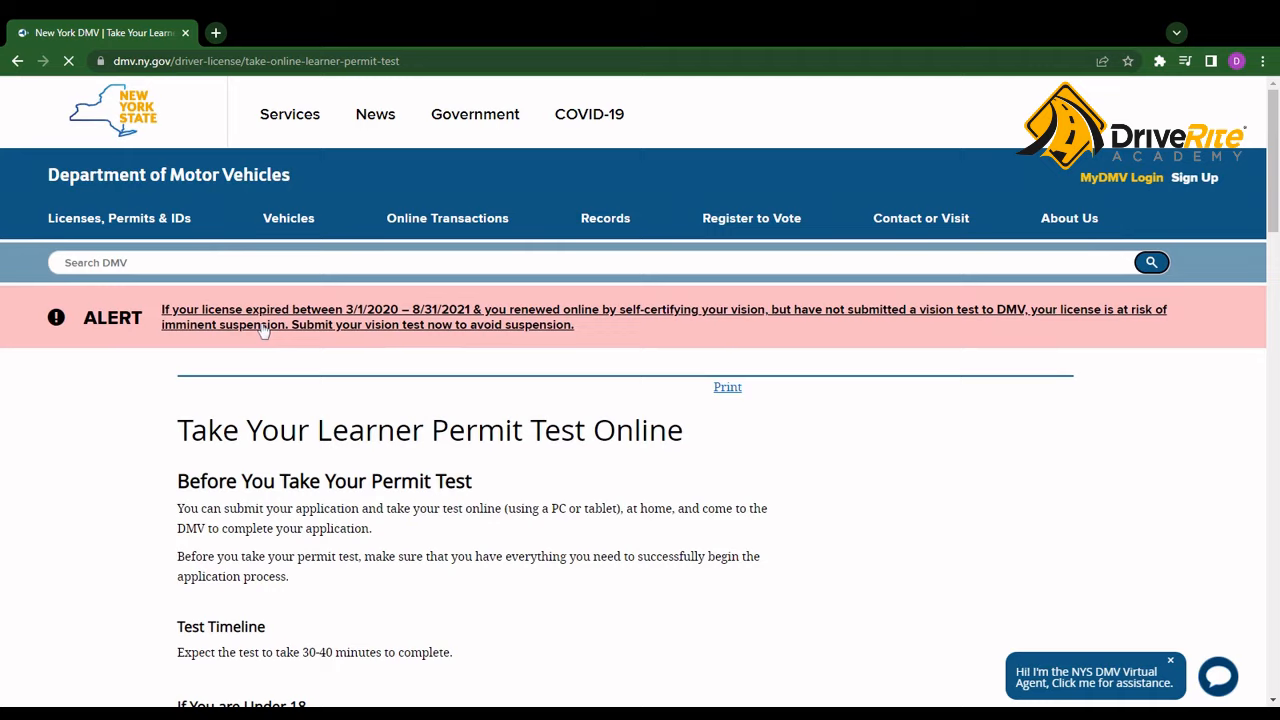
scroll(down, 3)
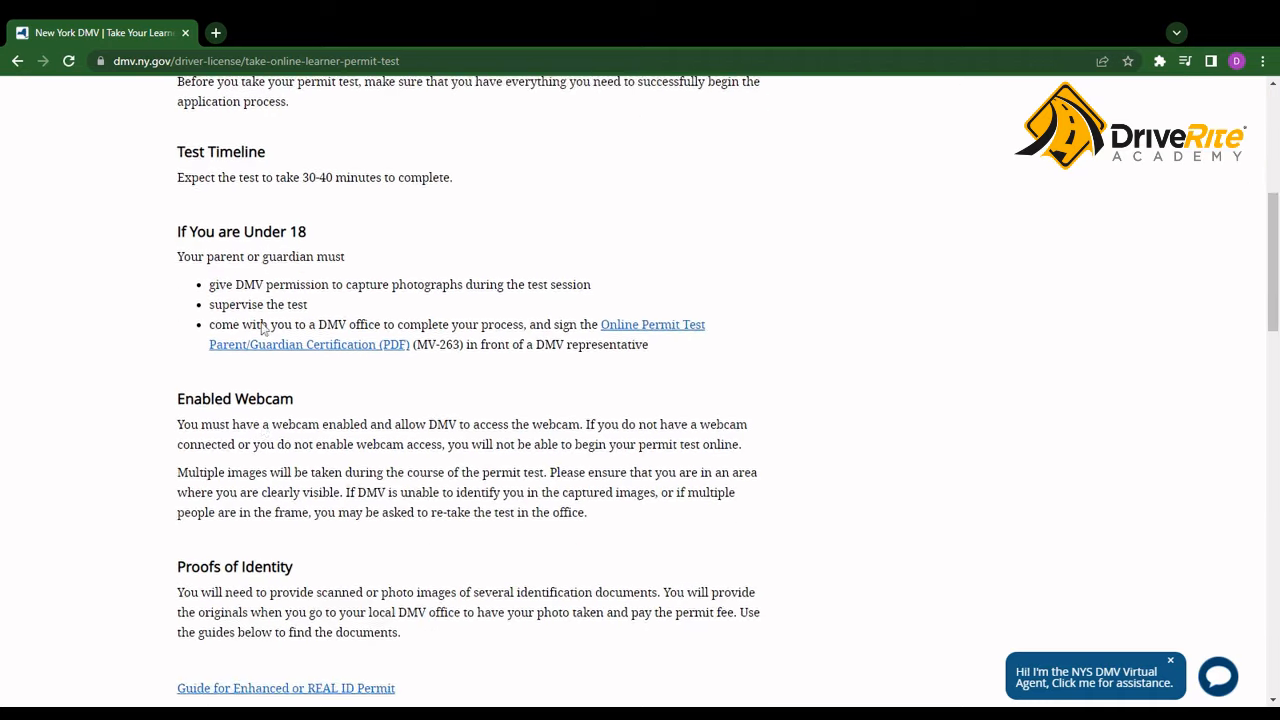
scroll(down, 3)
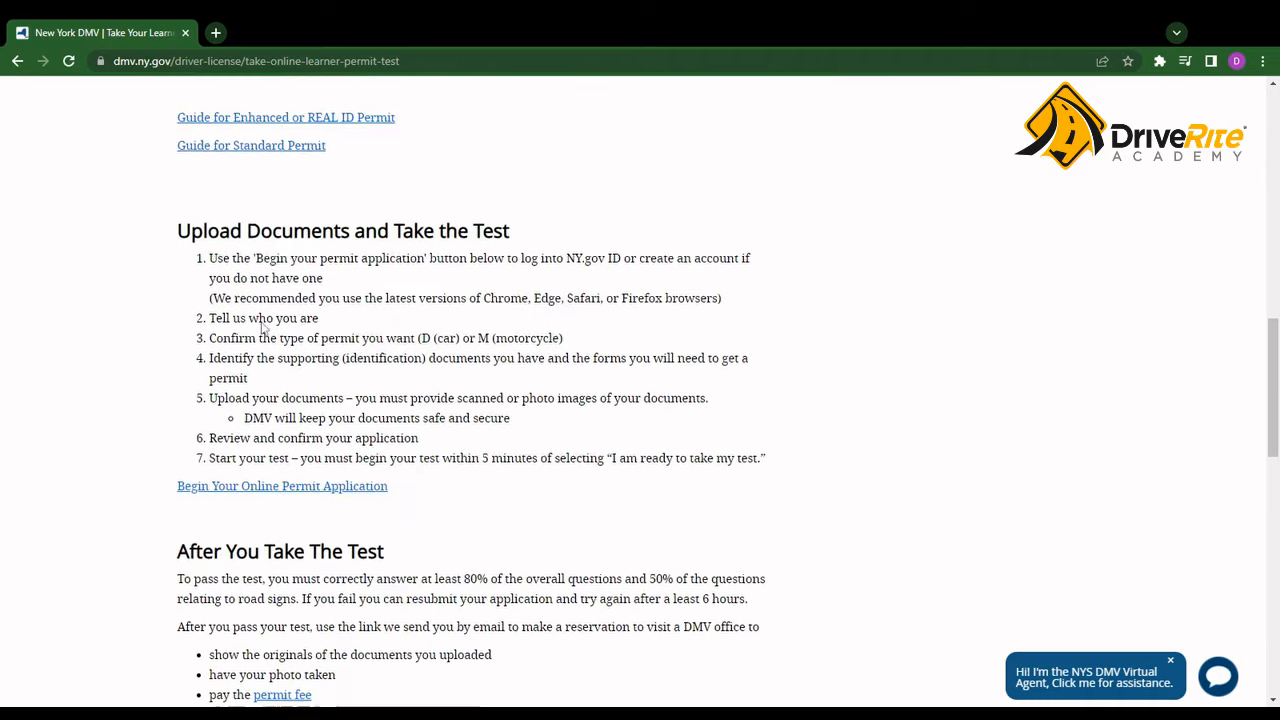
scroll(down, 3)
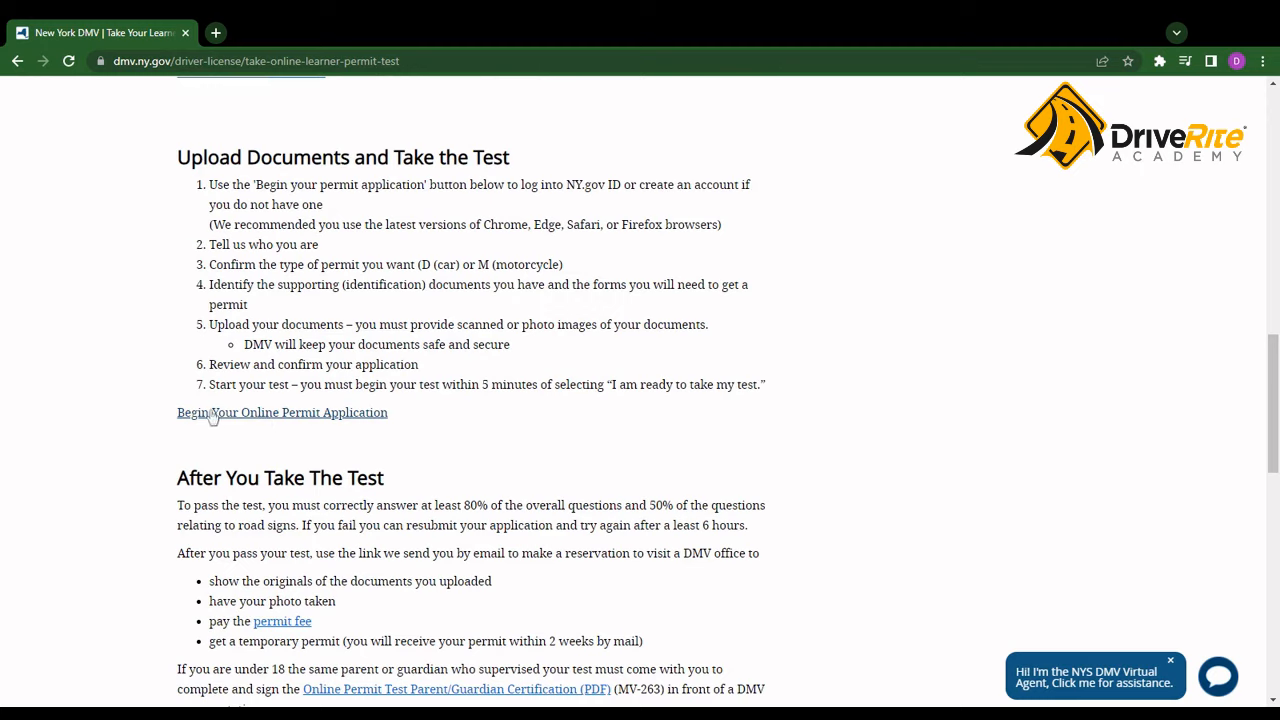
mouse_move(305, 418)
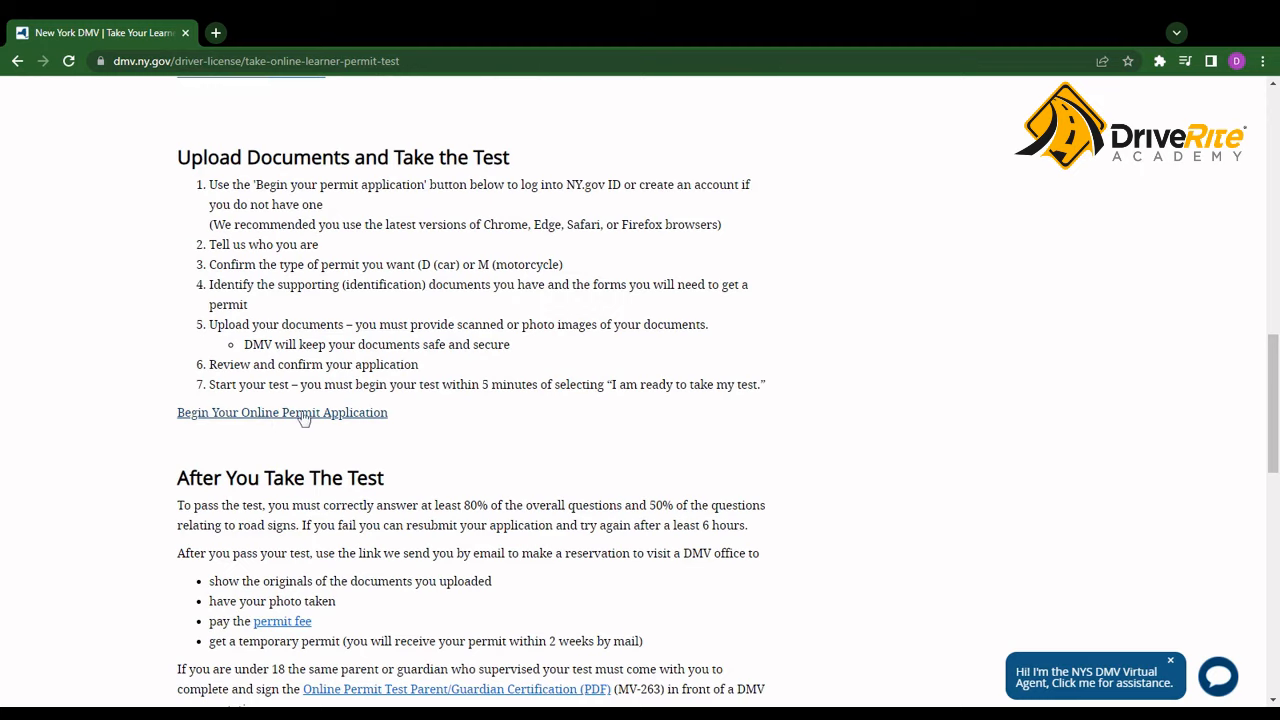
Follow the 'Begin Your Online Permit Application' link to the Get Started login page
click(282, 412)
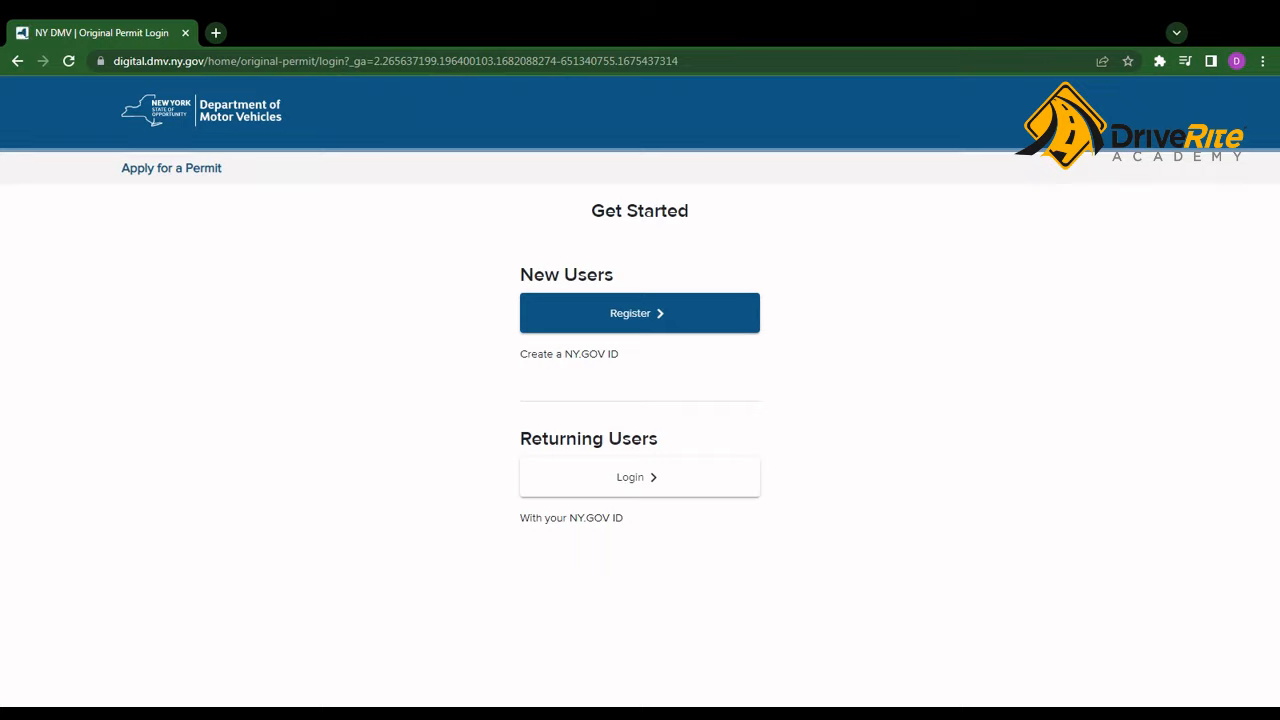
mouse_move(622, 318)
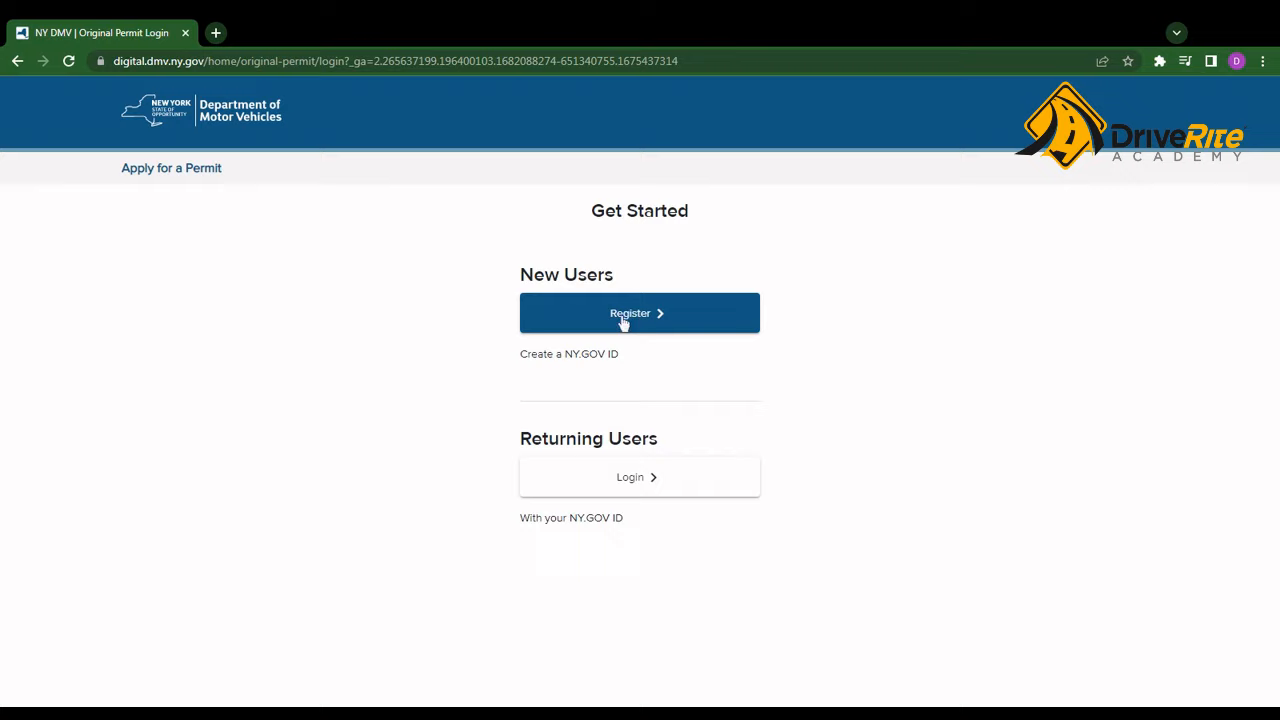
mouse_move(645, 483)
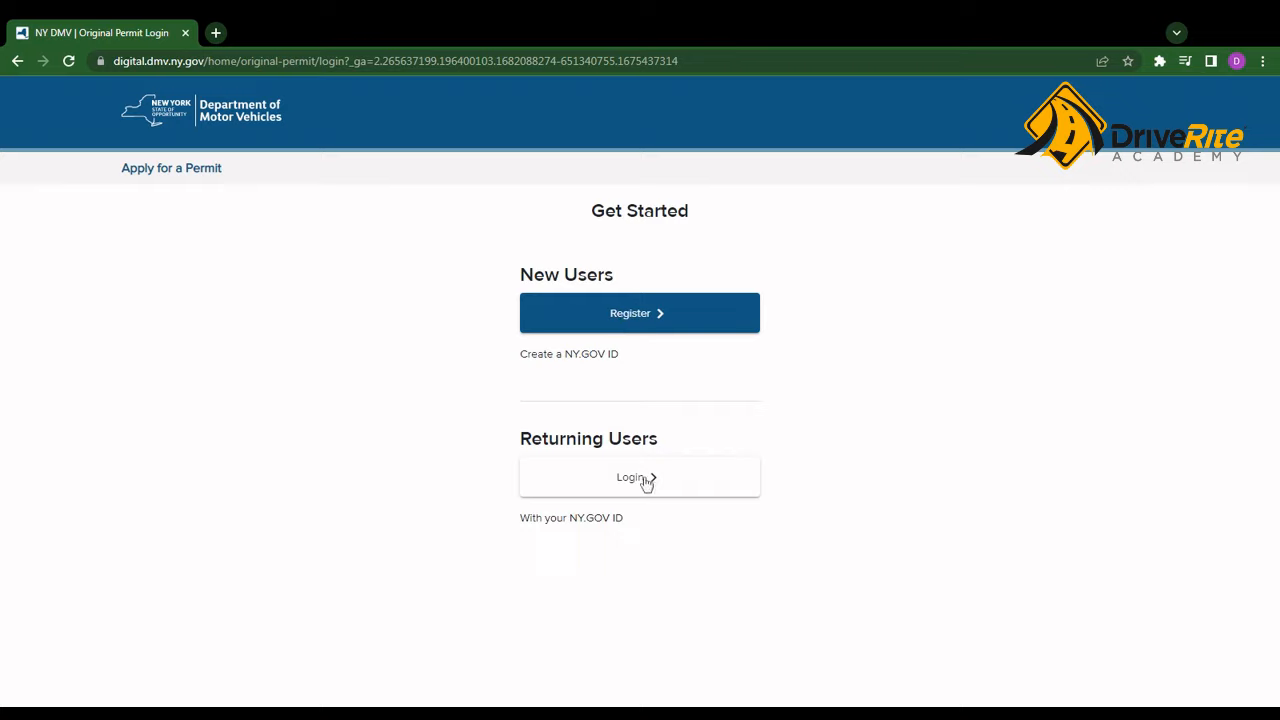
mouse_move(650, 328)
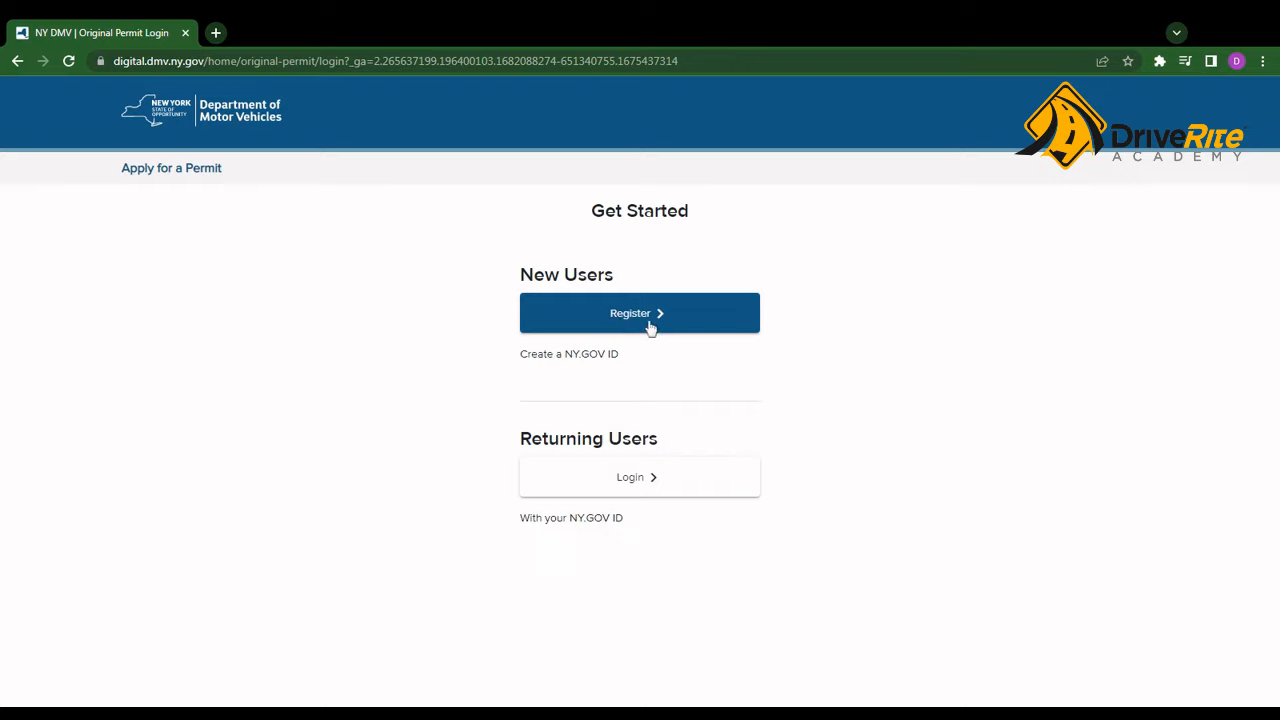
Choose Register under New Users to open the NY.gov ID Self Registration form (step 1 of 3)
click(639, 312)
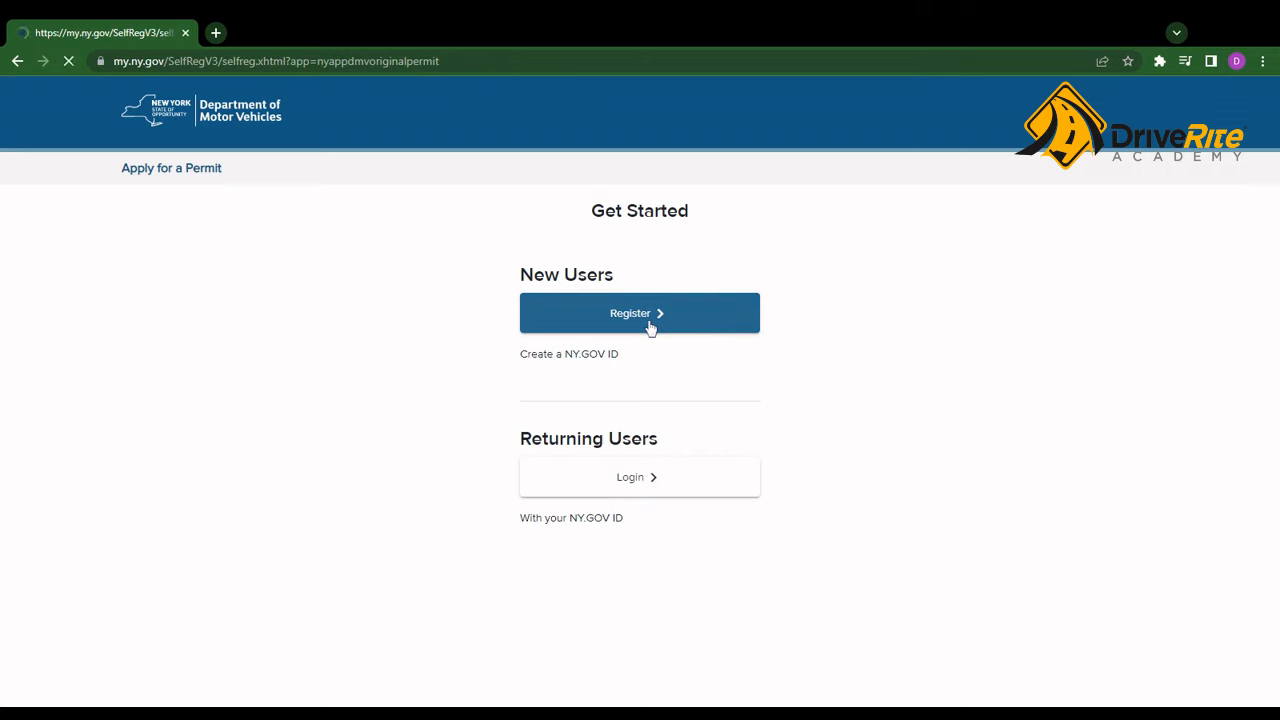
click(639, 312)
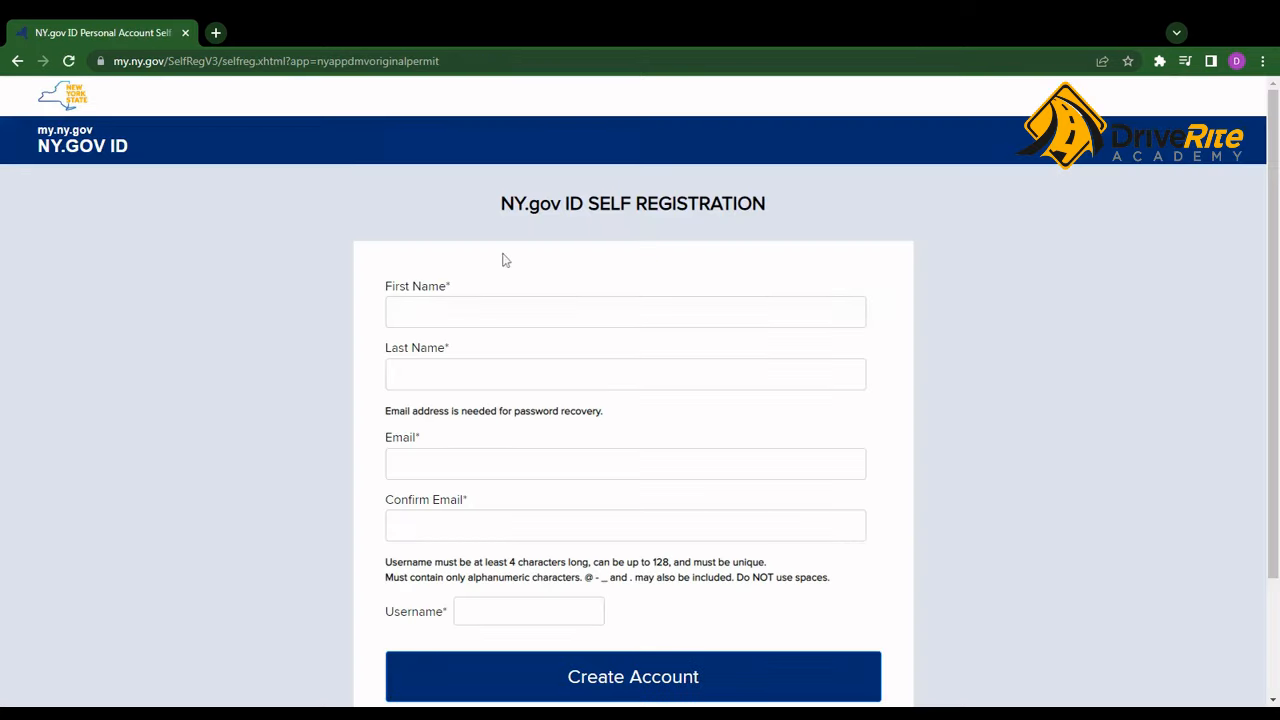
scroll(down, 3)
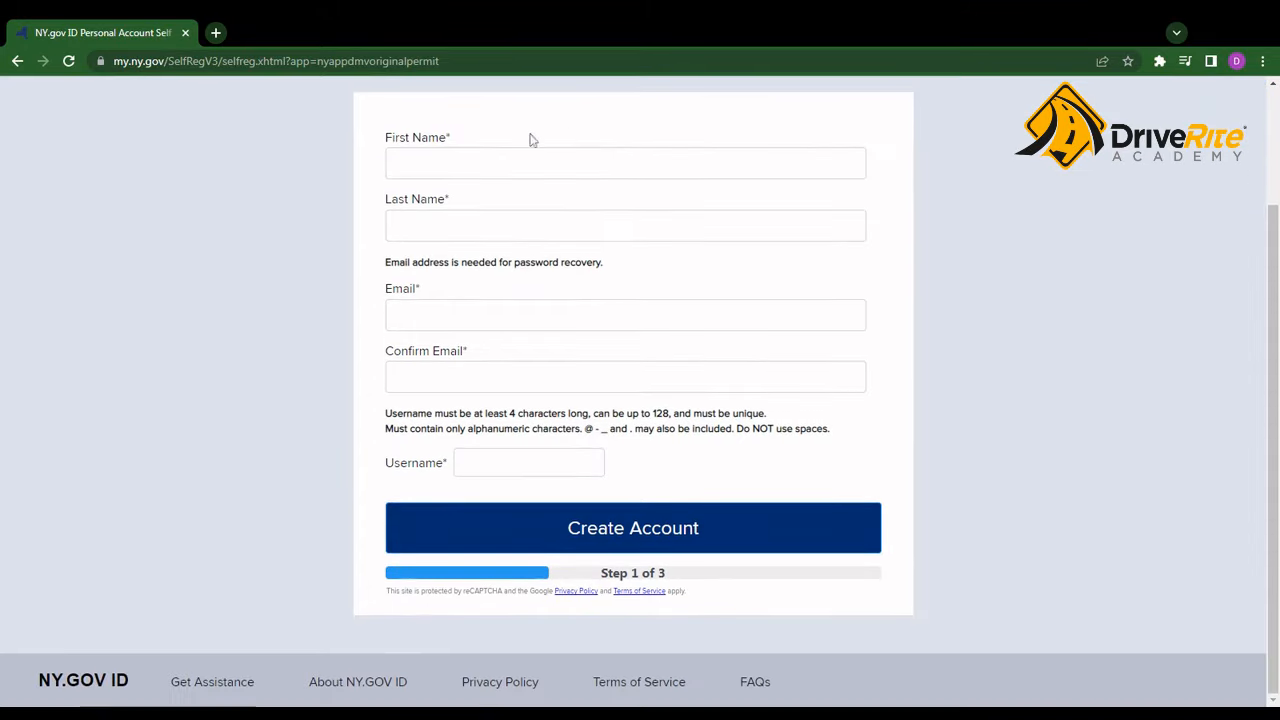
scroll(up, 3)
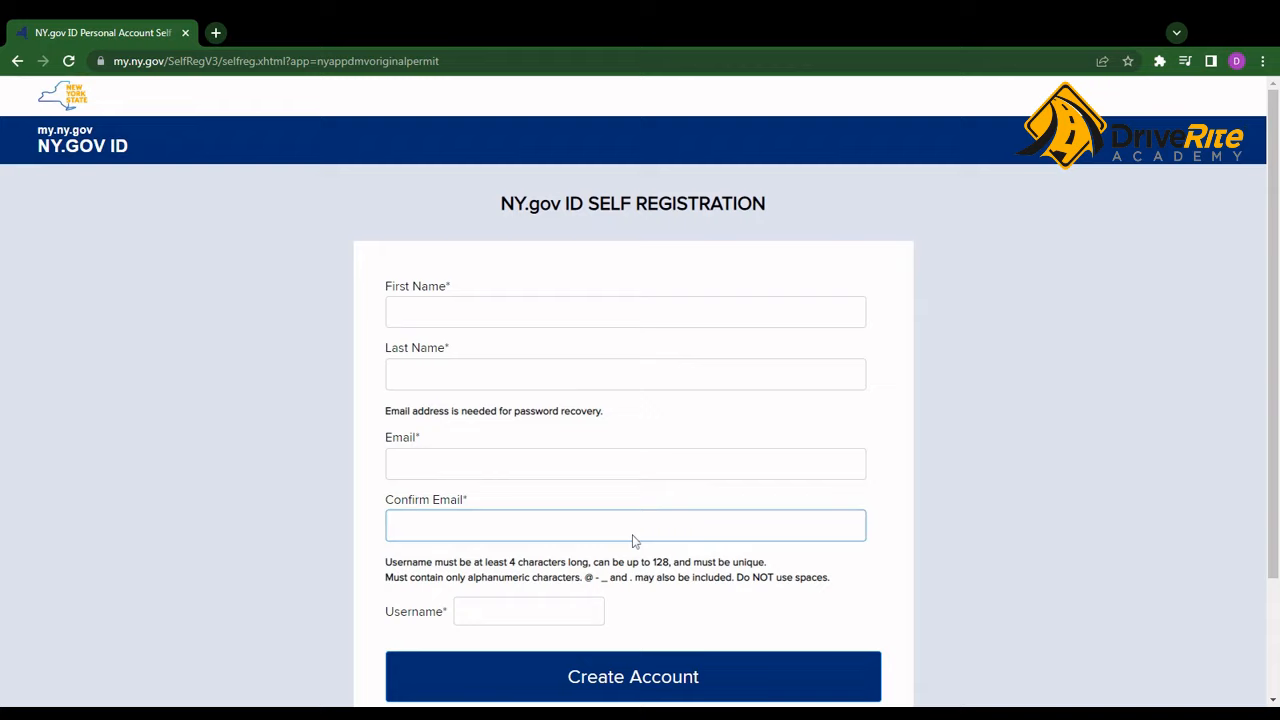
mouse_move(633, 541)
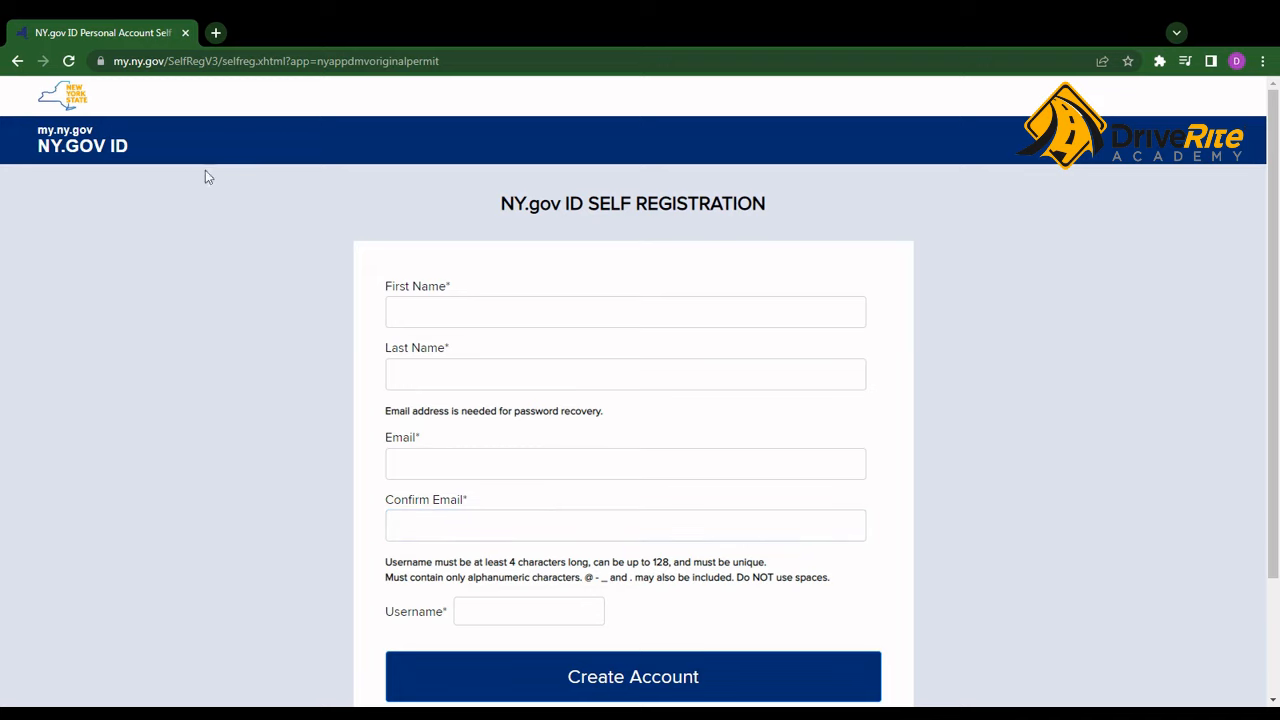
Go back to the learner permit guide and open the DMV Office Locations and Reservations page
click(16, 61)
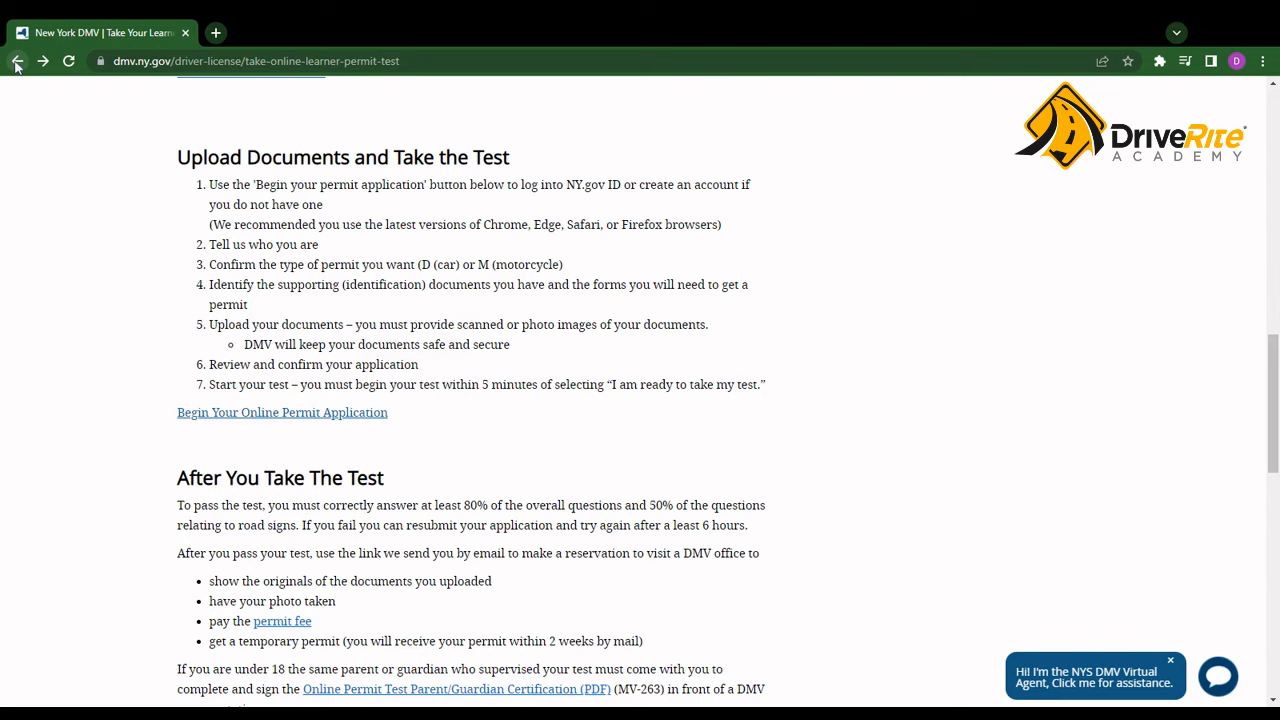
click(16, 61)
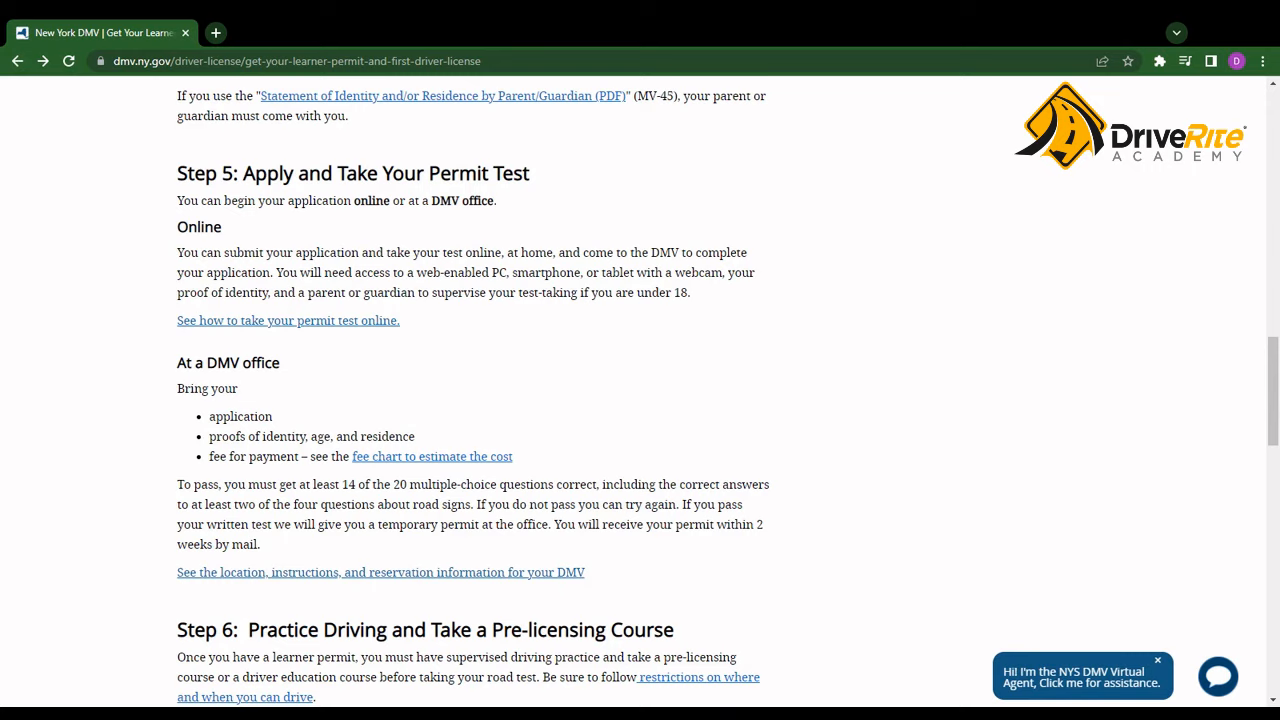
mouse_move(285, 585)
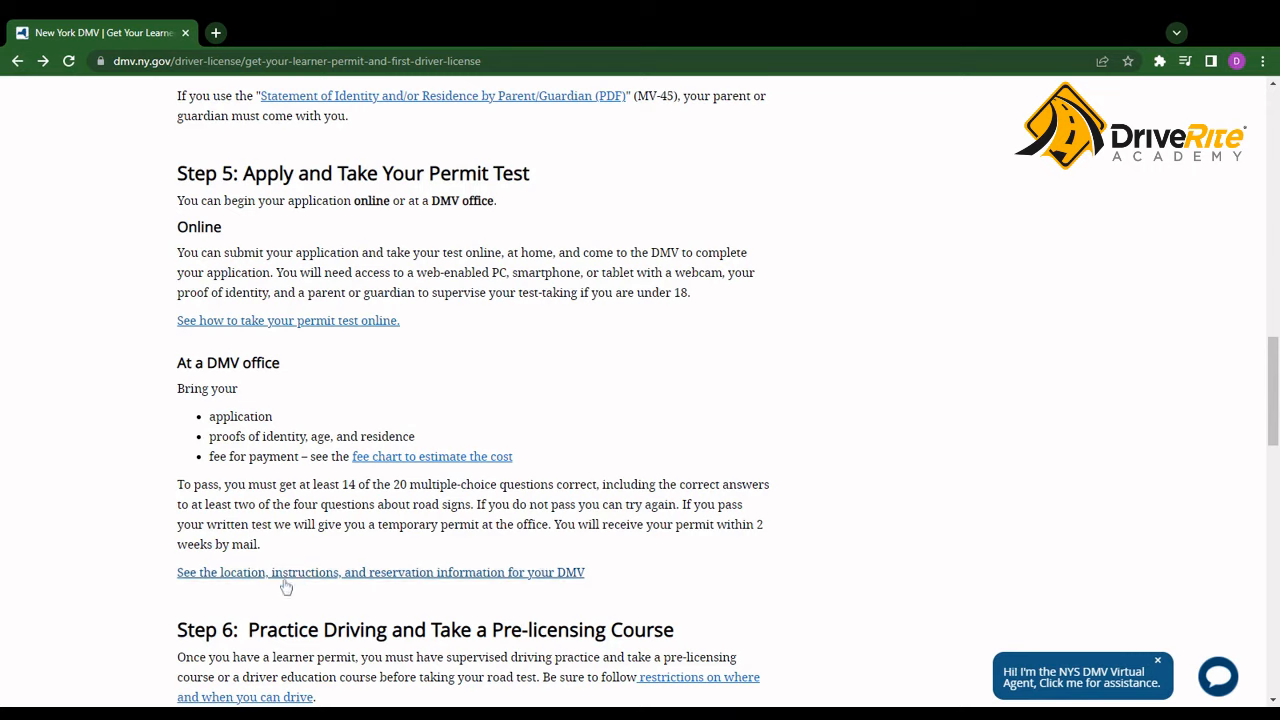
mouse_move(213, 583)
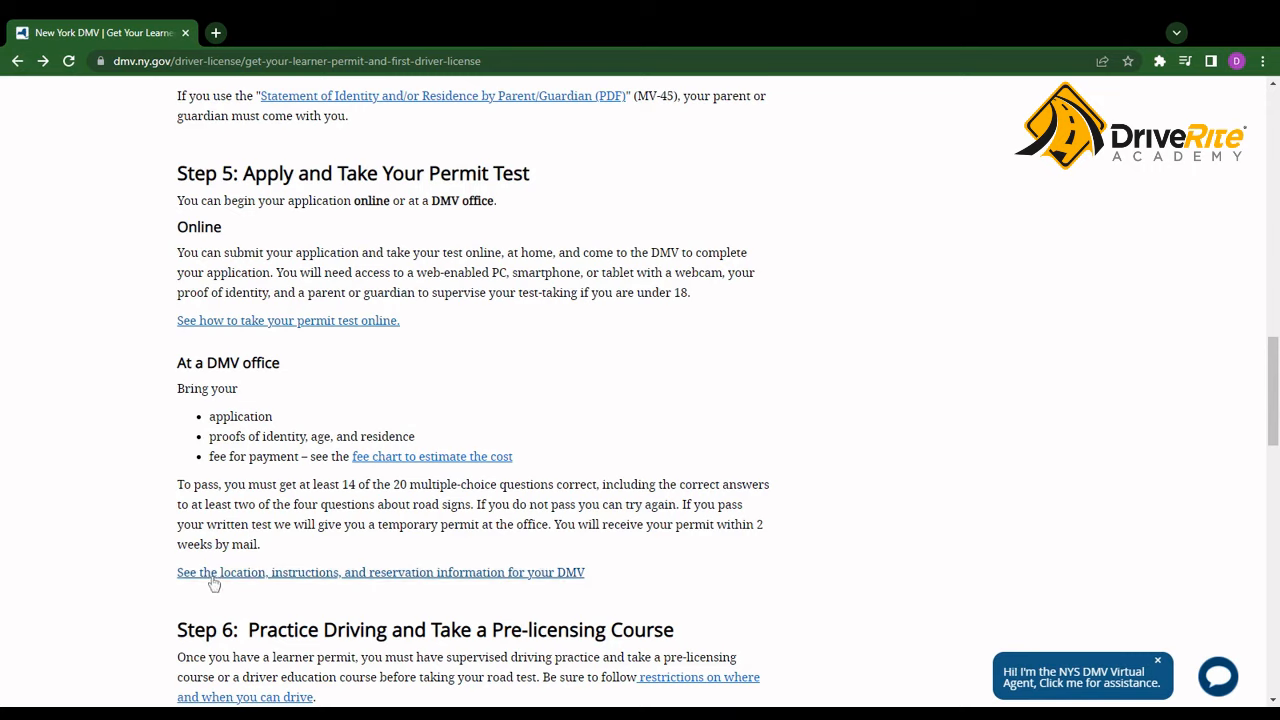
mouse_move(470, 579)
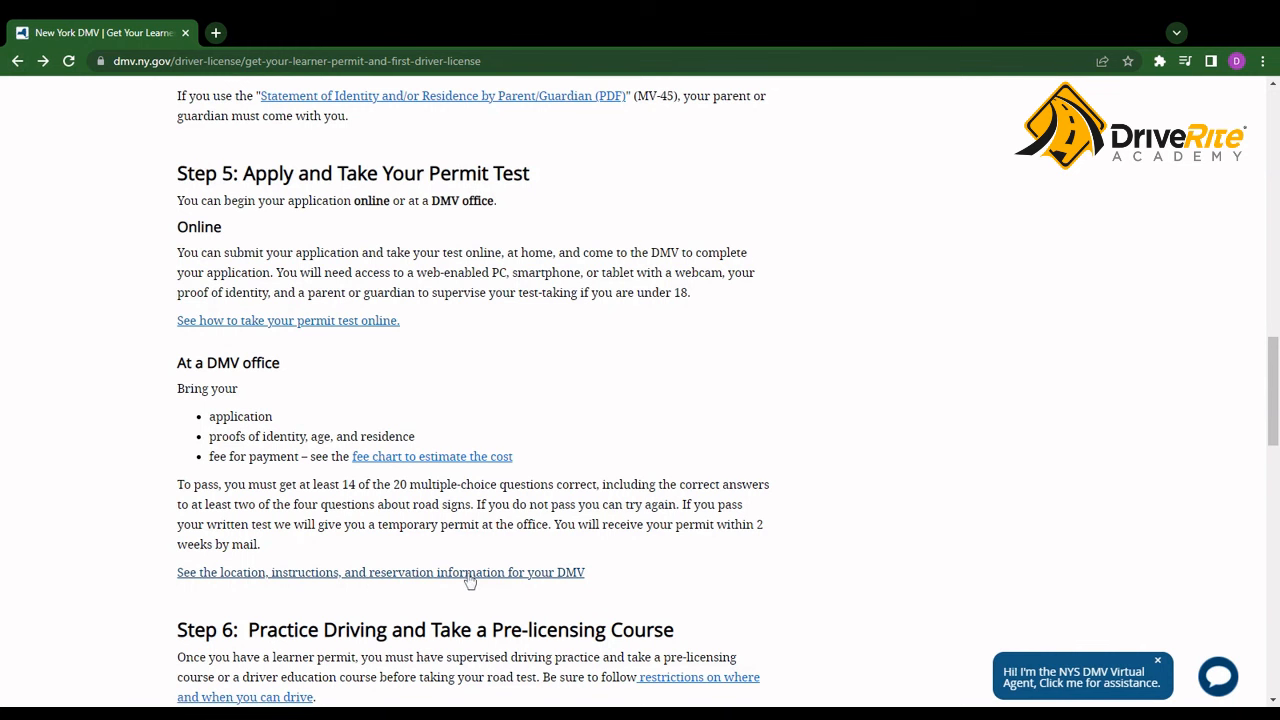
click(380, 572)
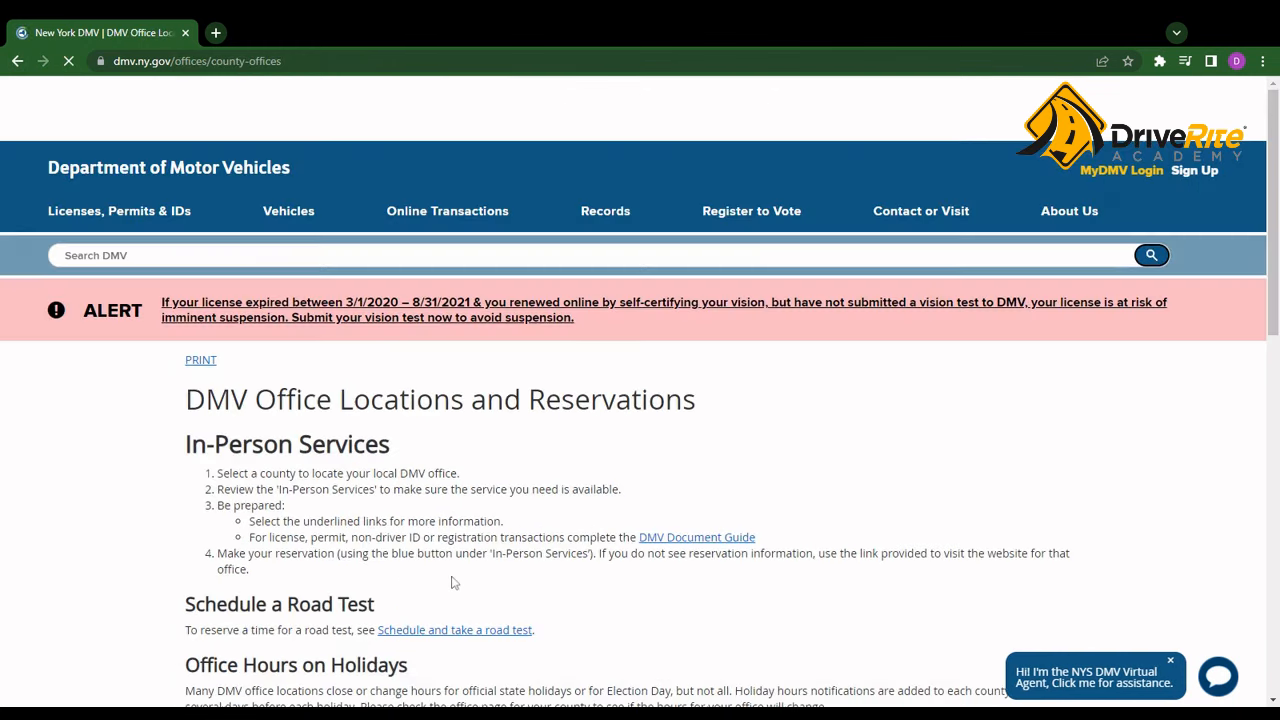
Choose Kings (Brooklyn) in the Select county dropdown
scroll(down, 3)
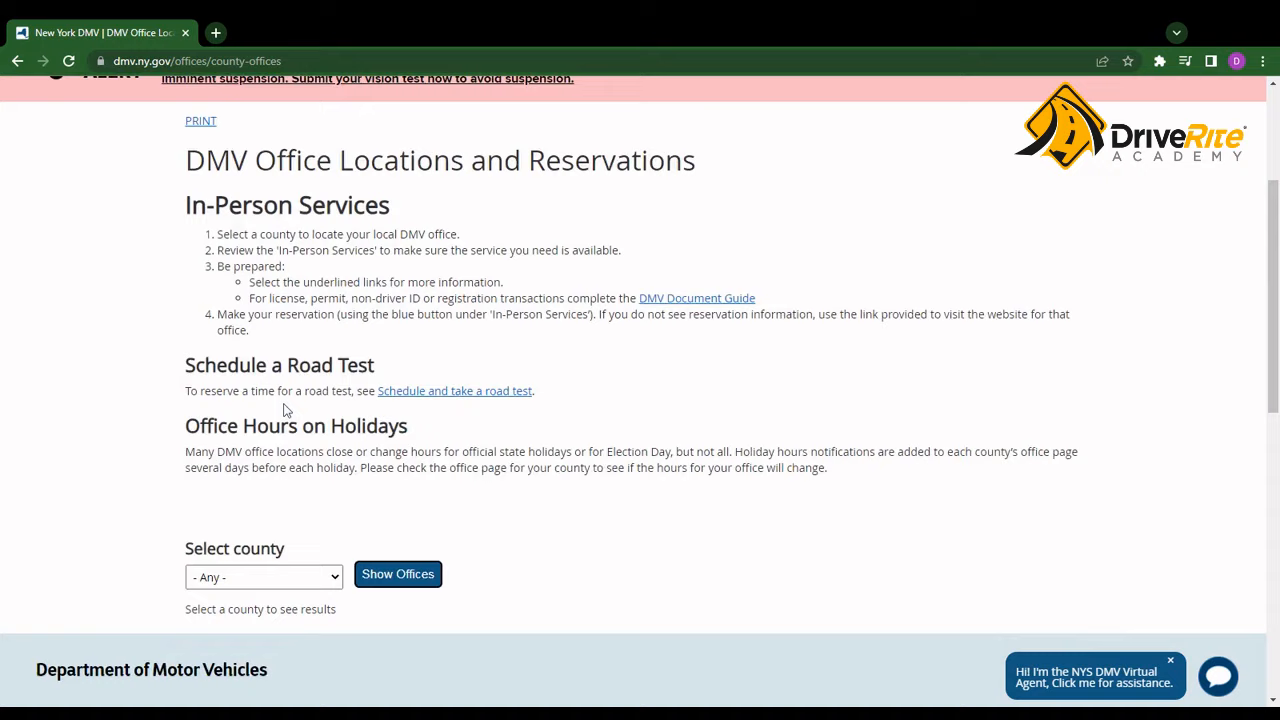
scroll(down, 3)
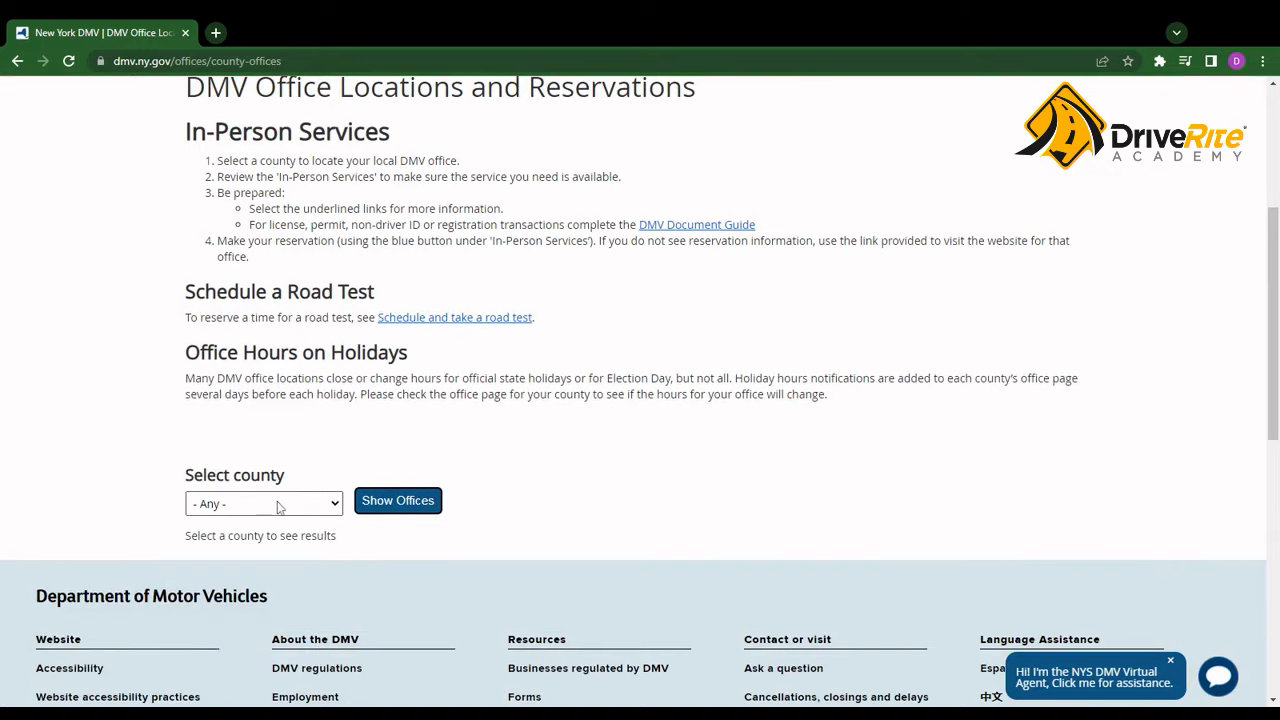
mouse_move(275, 497)
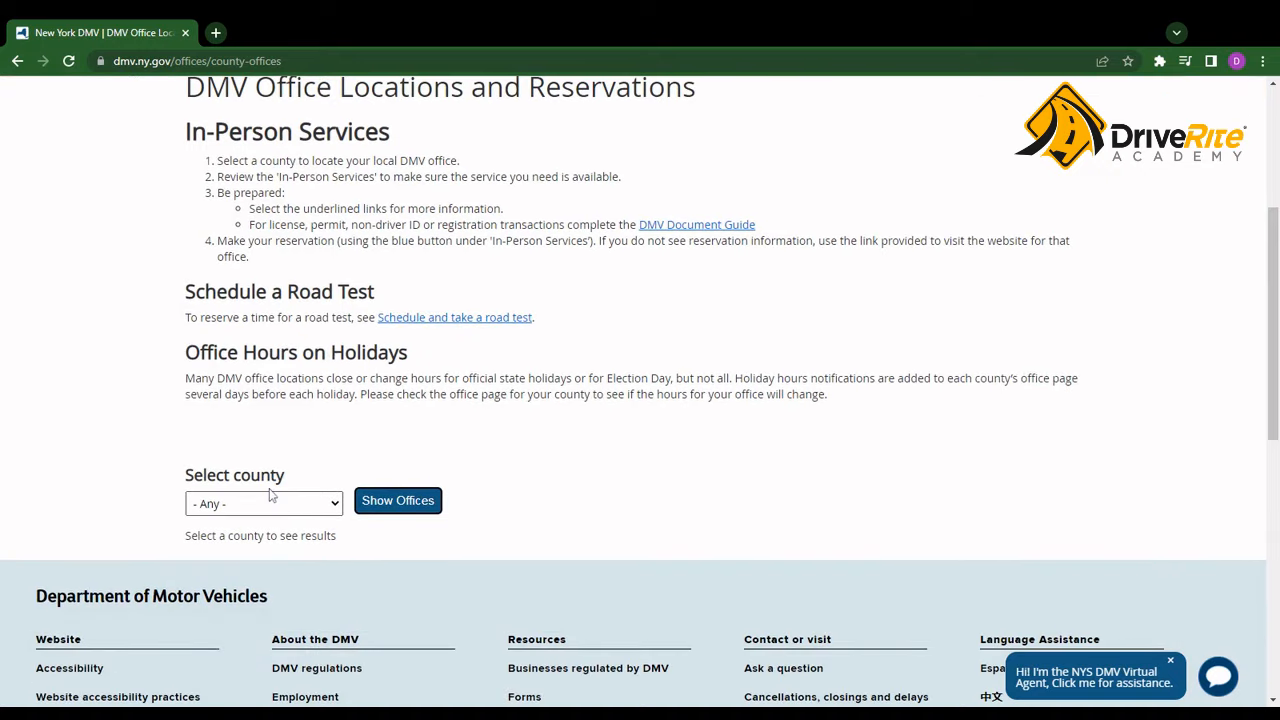
click(263, 503)
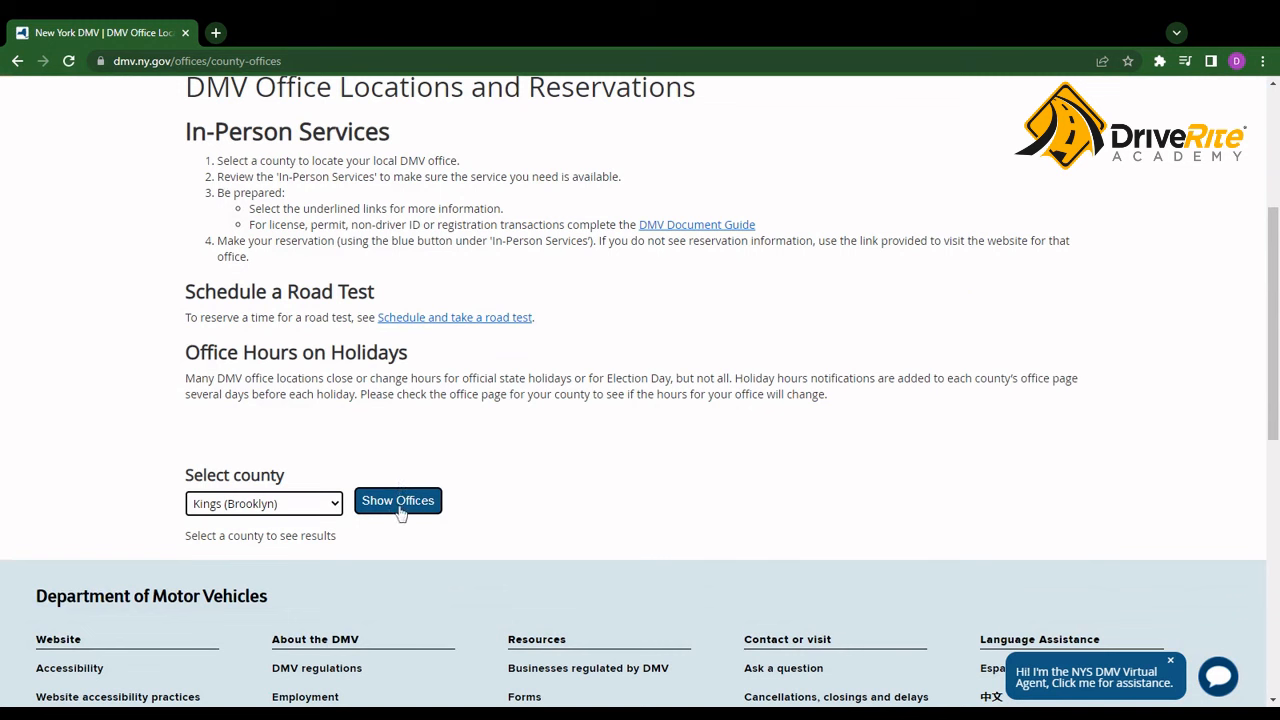
Show the Kings County DMV offices and browse the list
click(397, 500)
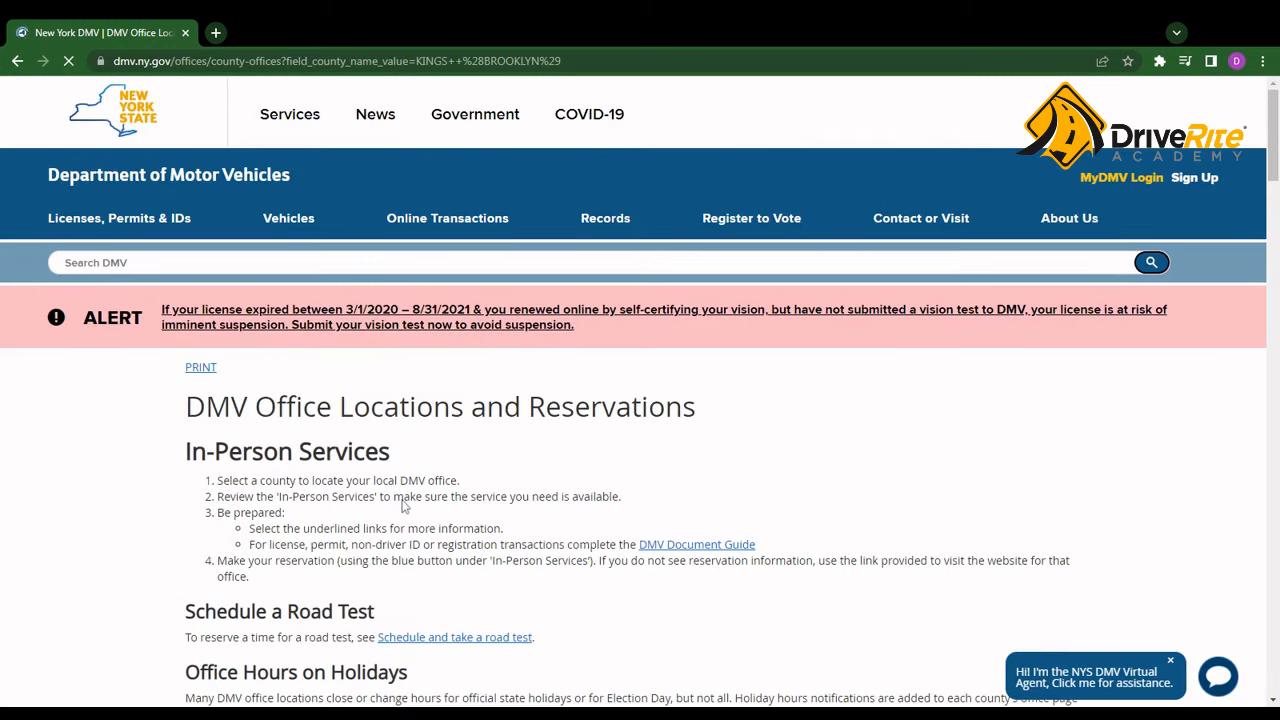
scroll(down, 3)
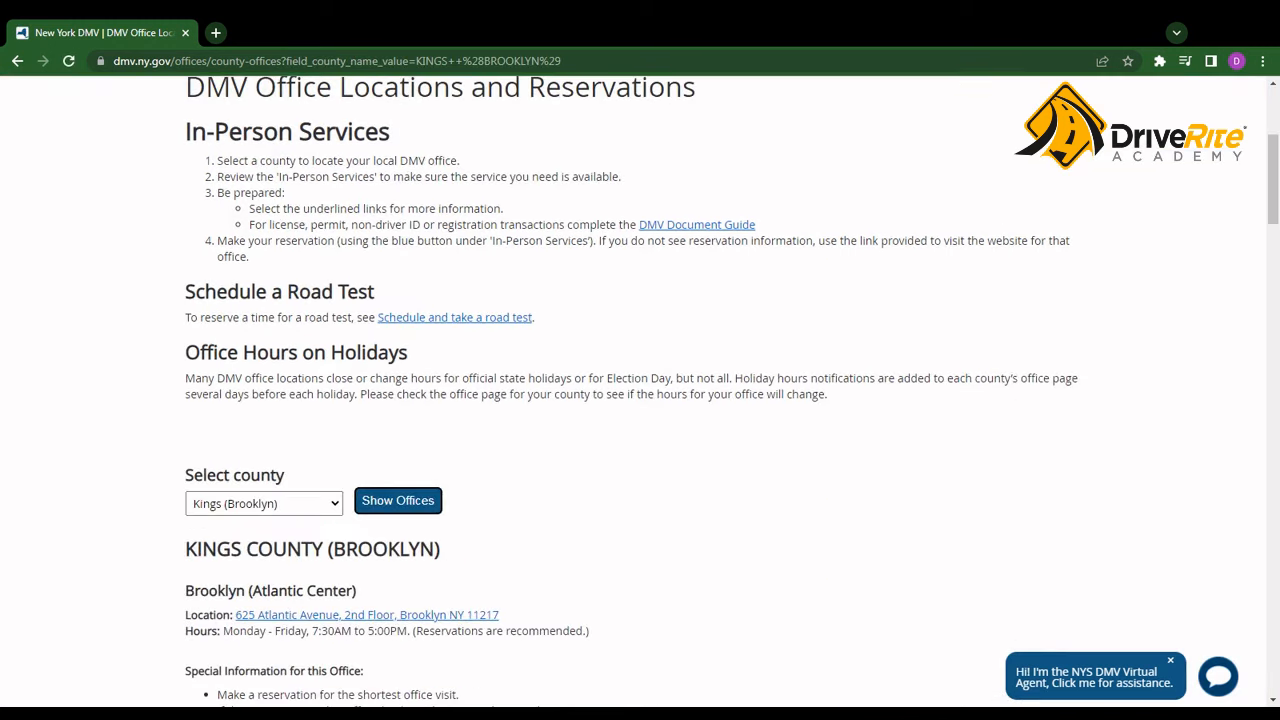
scroll(down, 3)
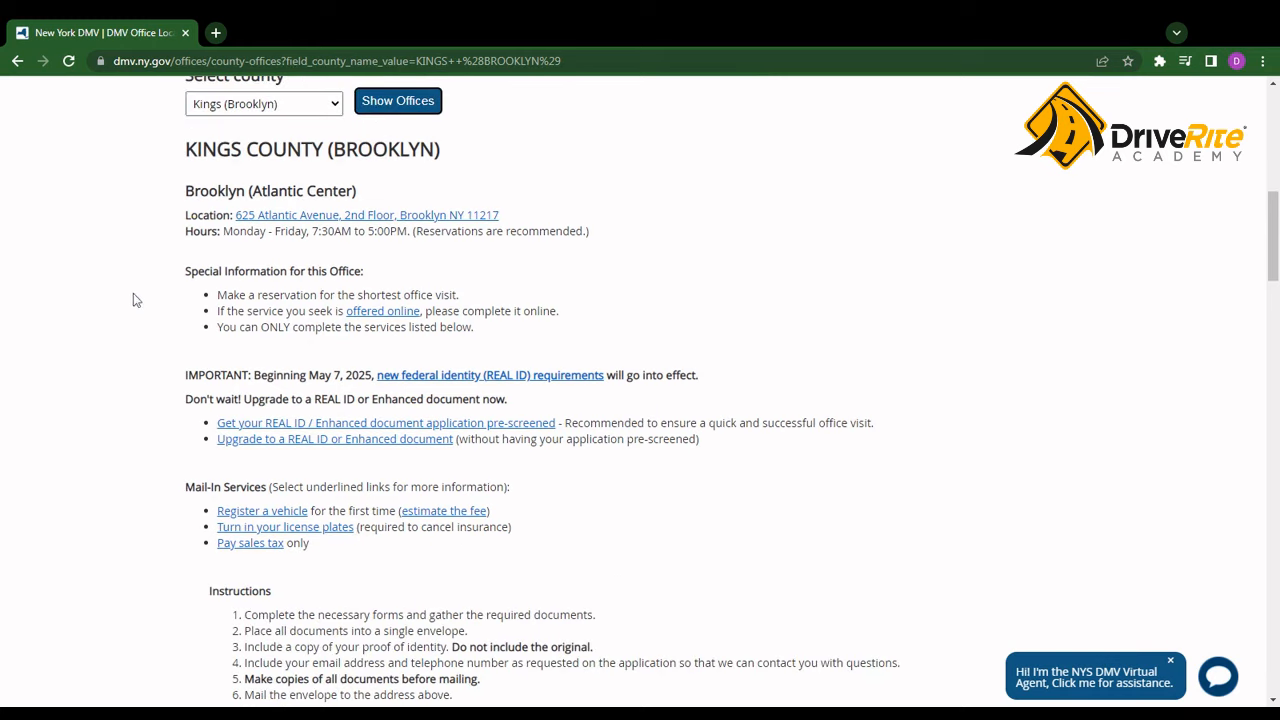
mouse_move(175, 192)
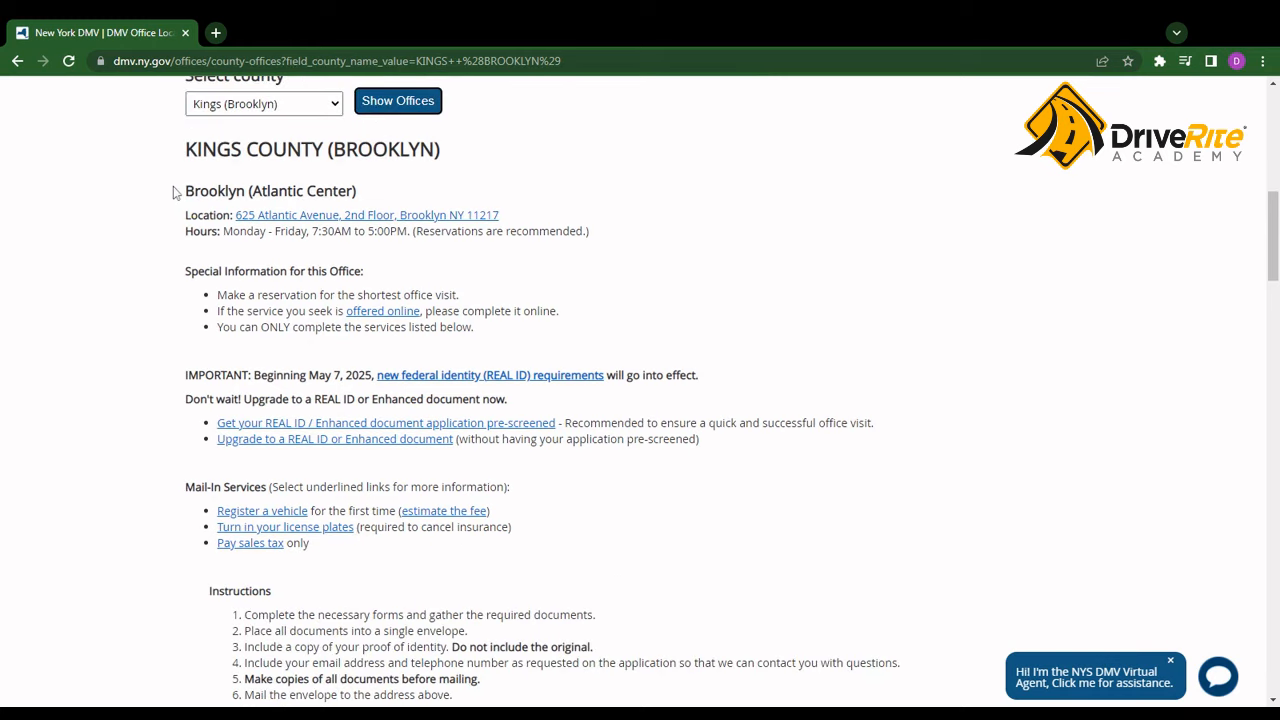
scroll(up, 3)
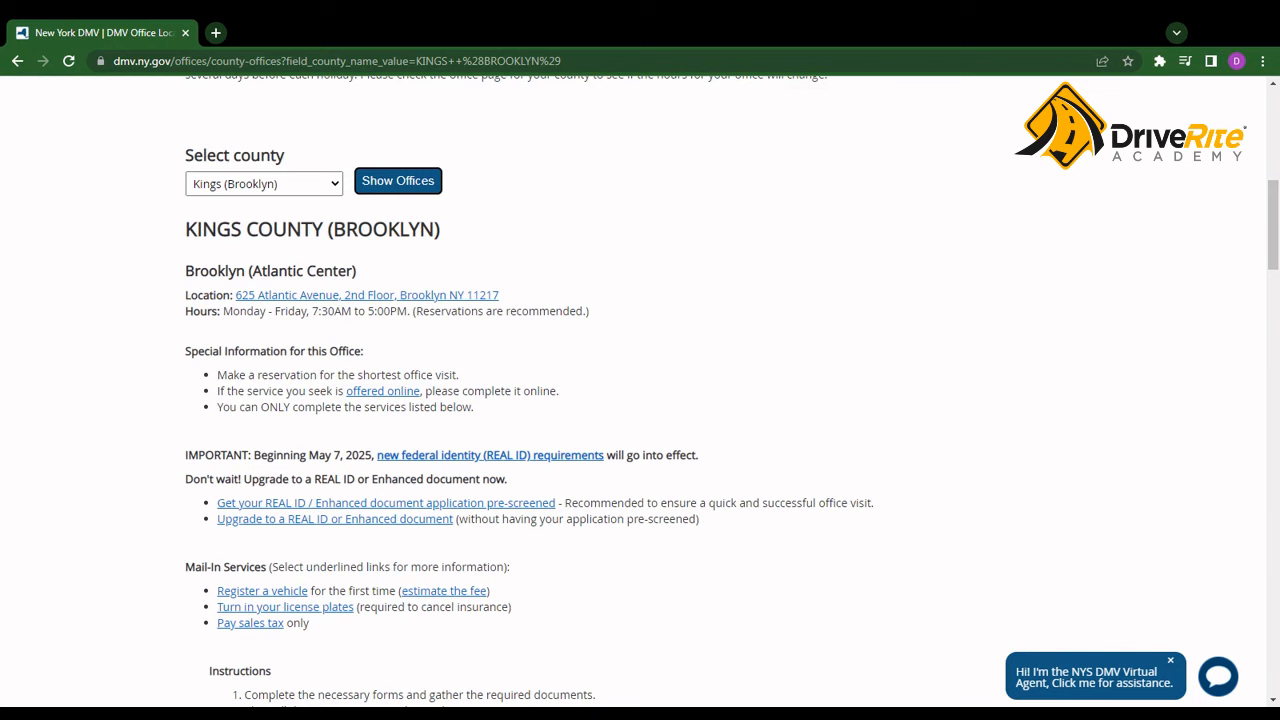
scroll(down, 3)
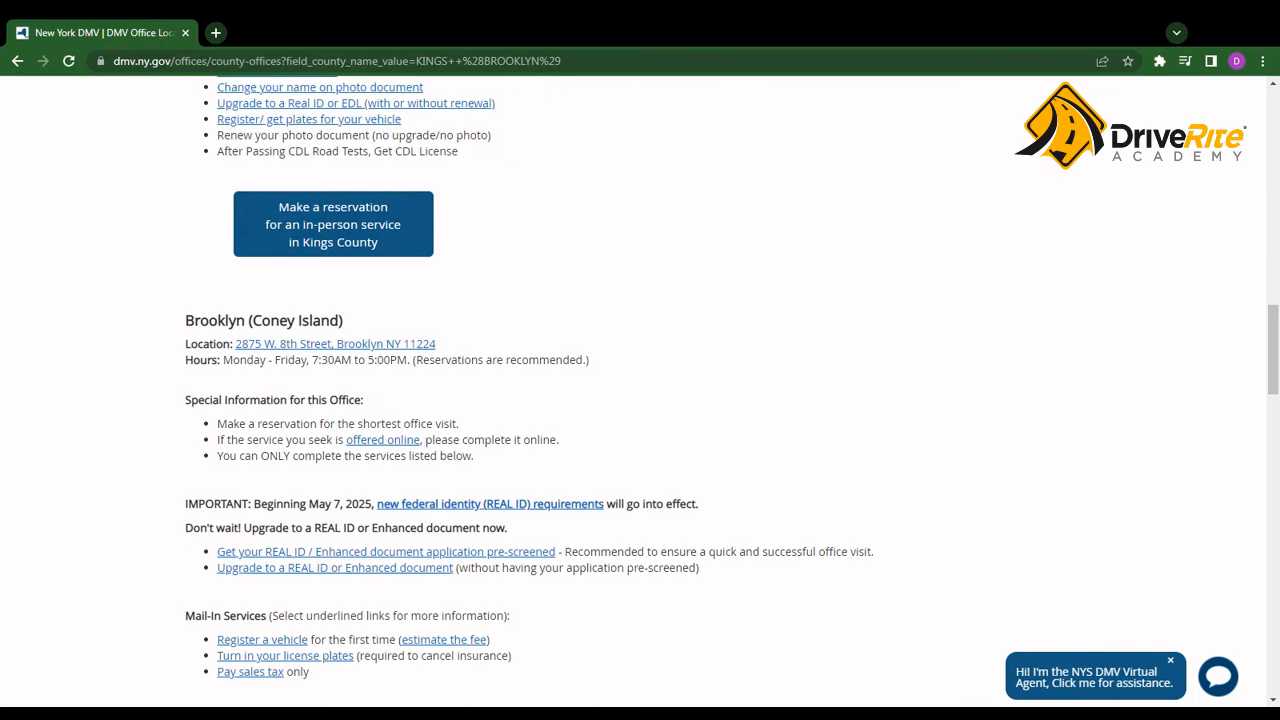
scroll(down, 3)
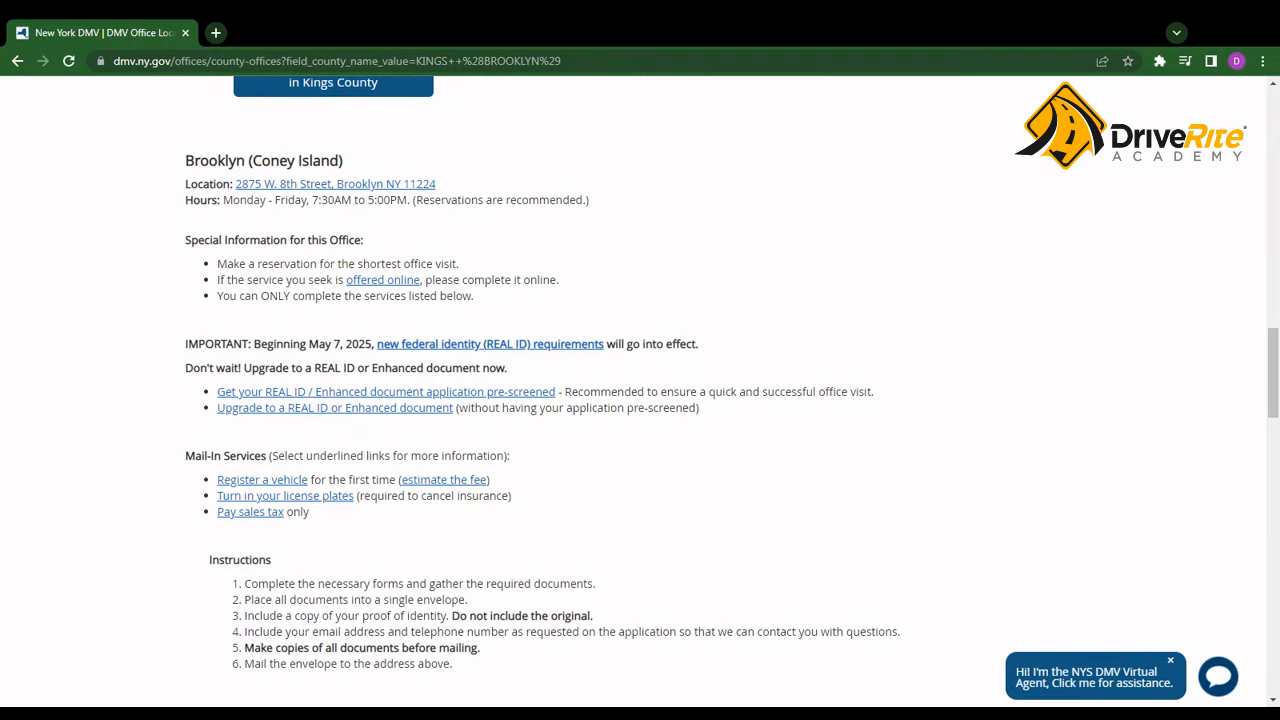
Scroll to Brooklyn (Coney Island) and follow the Kings County in-person reservation link, accepting the leaving-site prompt
scroll(down, 3)
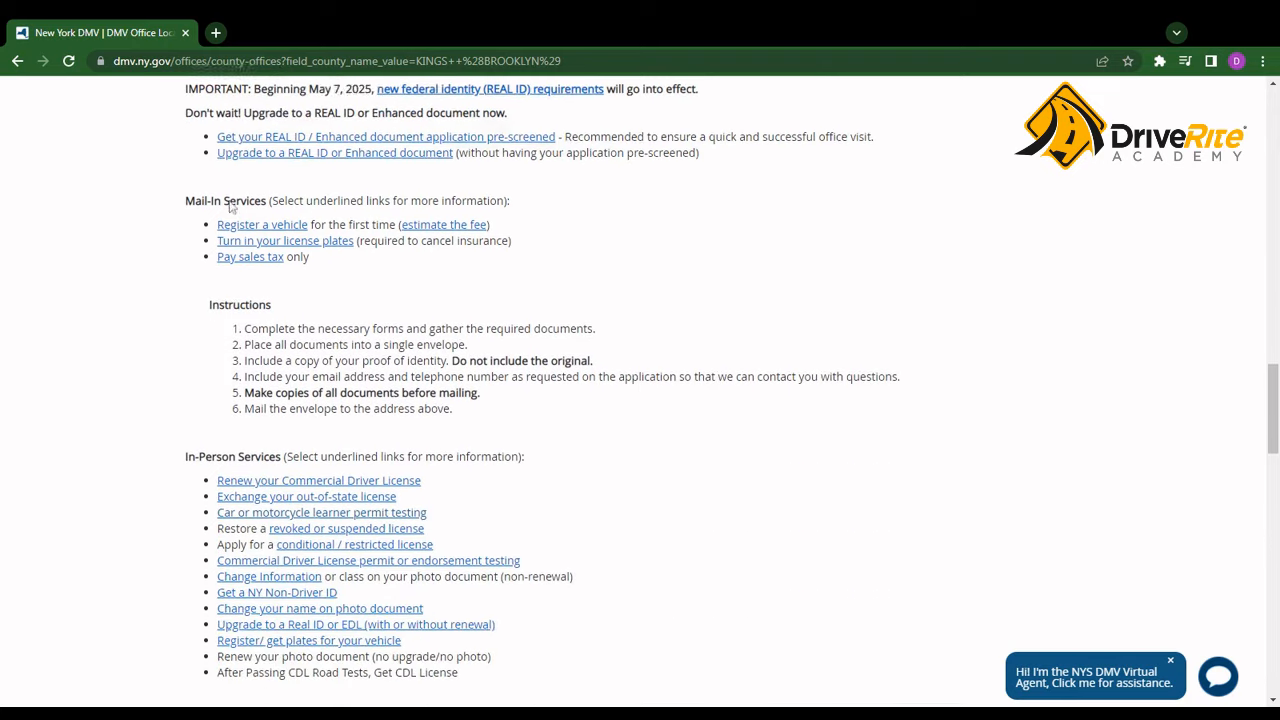
scroll(down, 3)
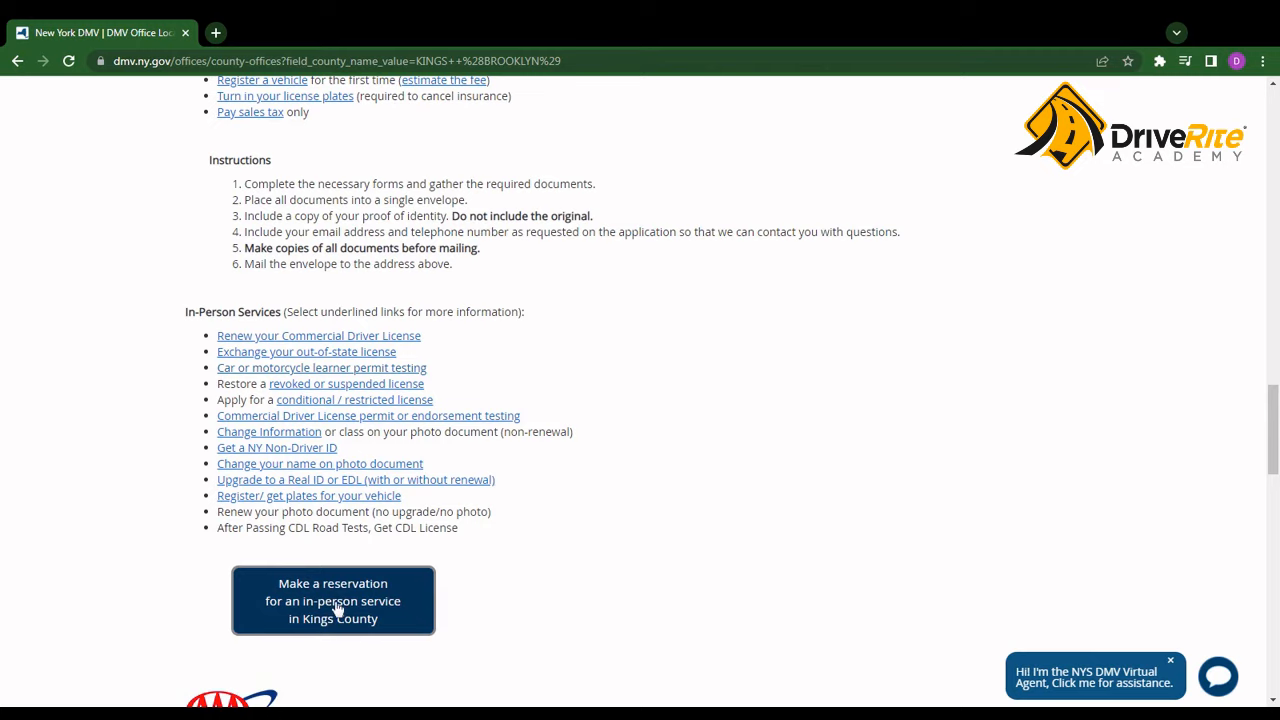
click(332, 600)
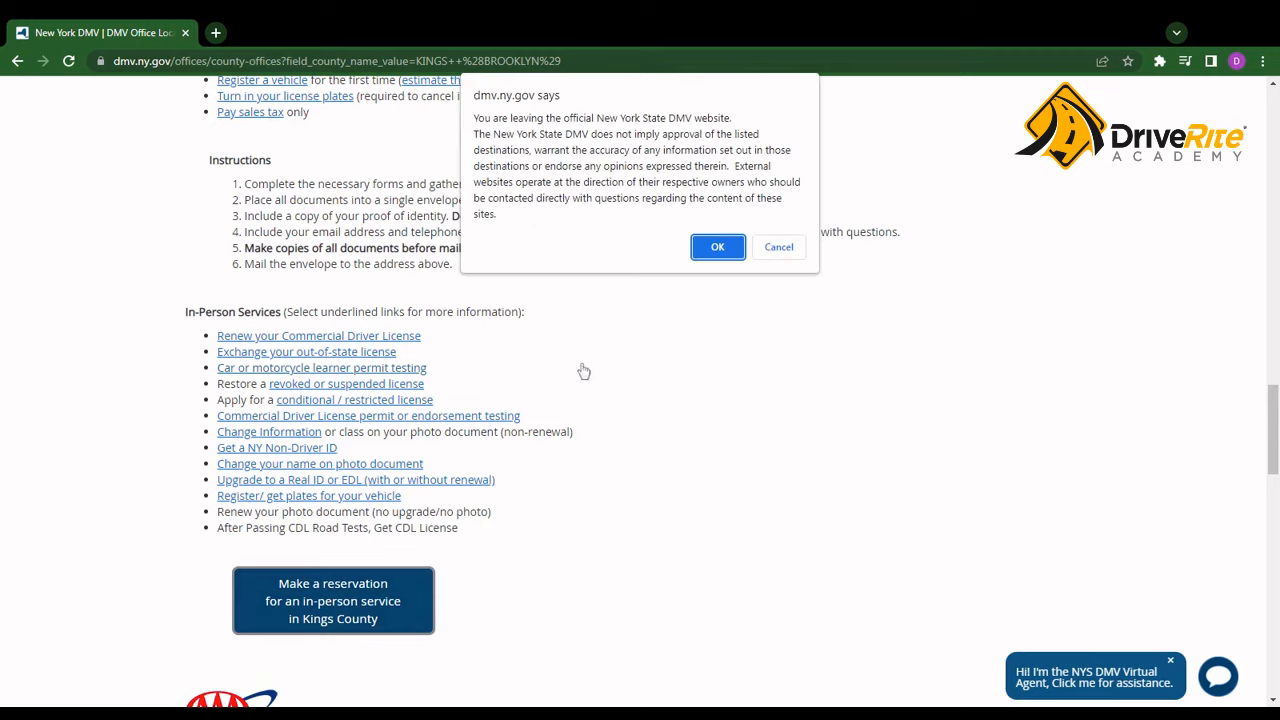
click(717, 247)
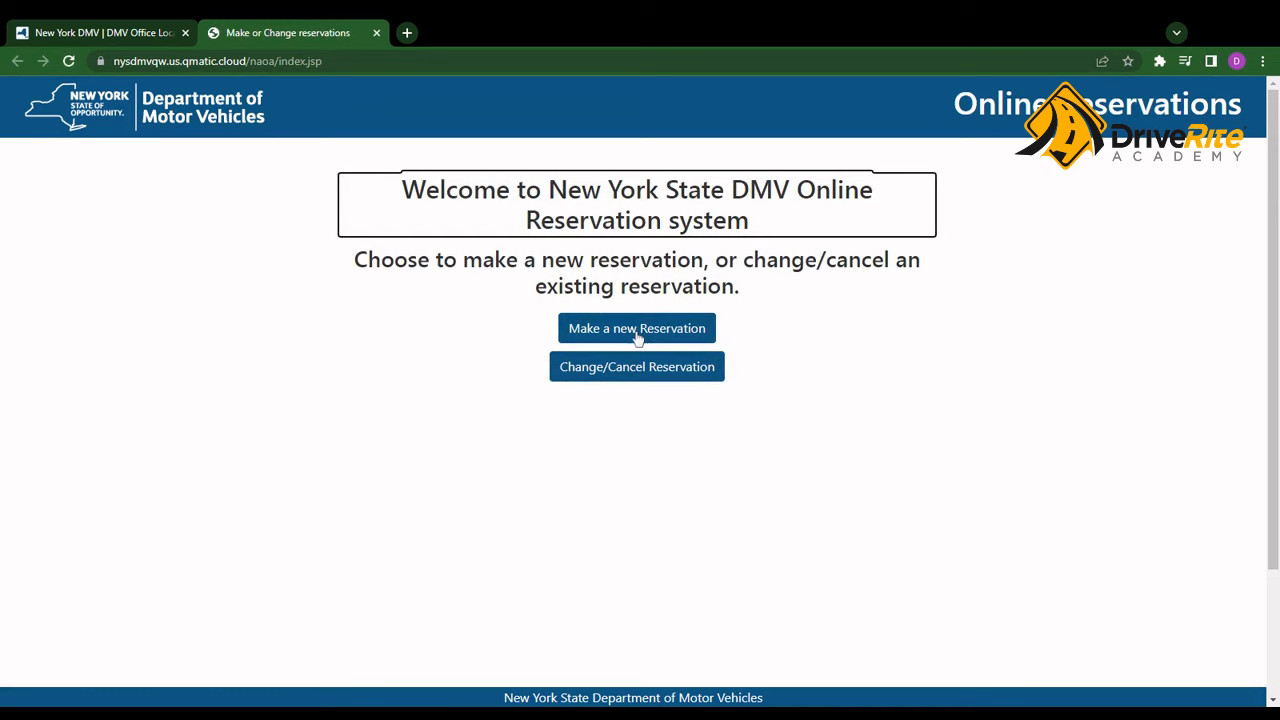
Start a new reservation at Coney Island for service 02 Learner Permit Test
click(637, 328)
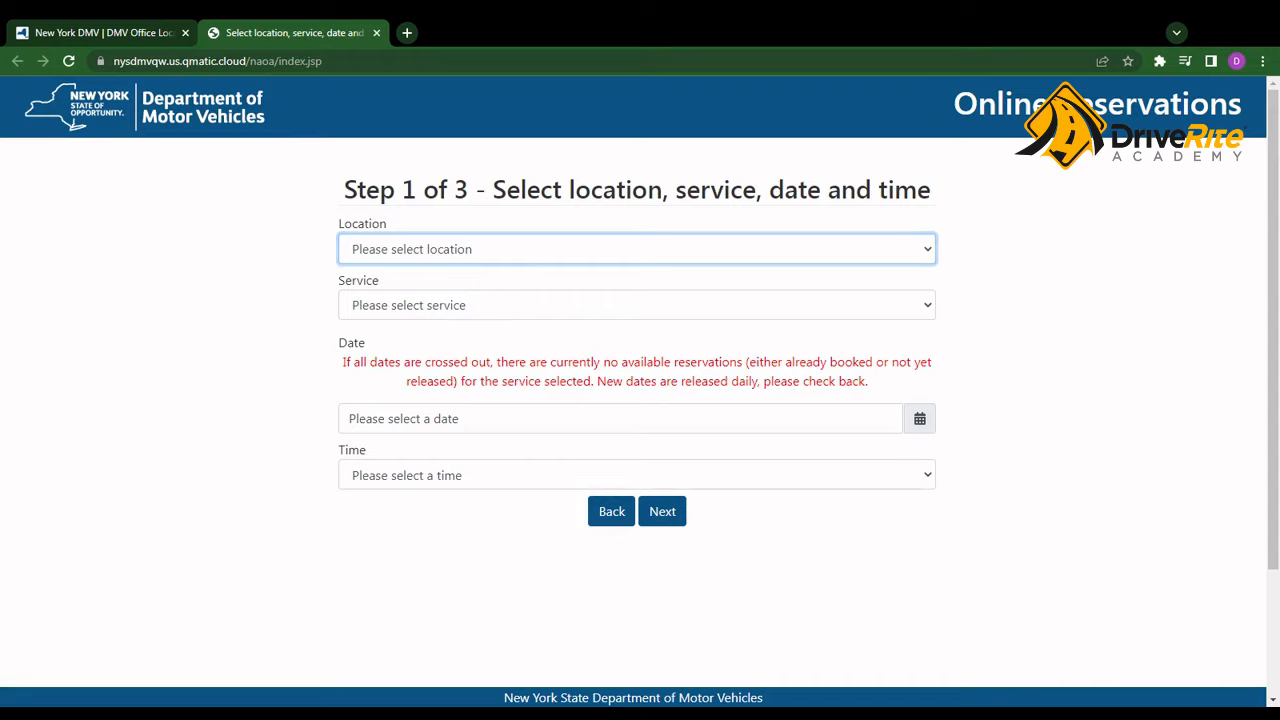
click(637, 249)
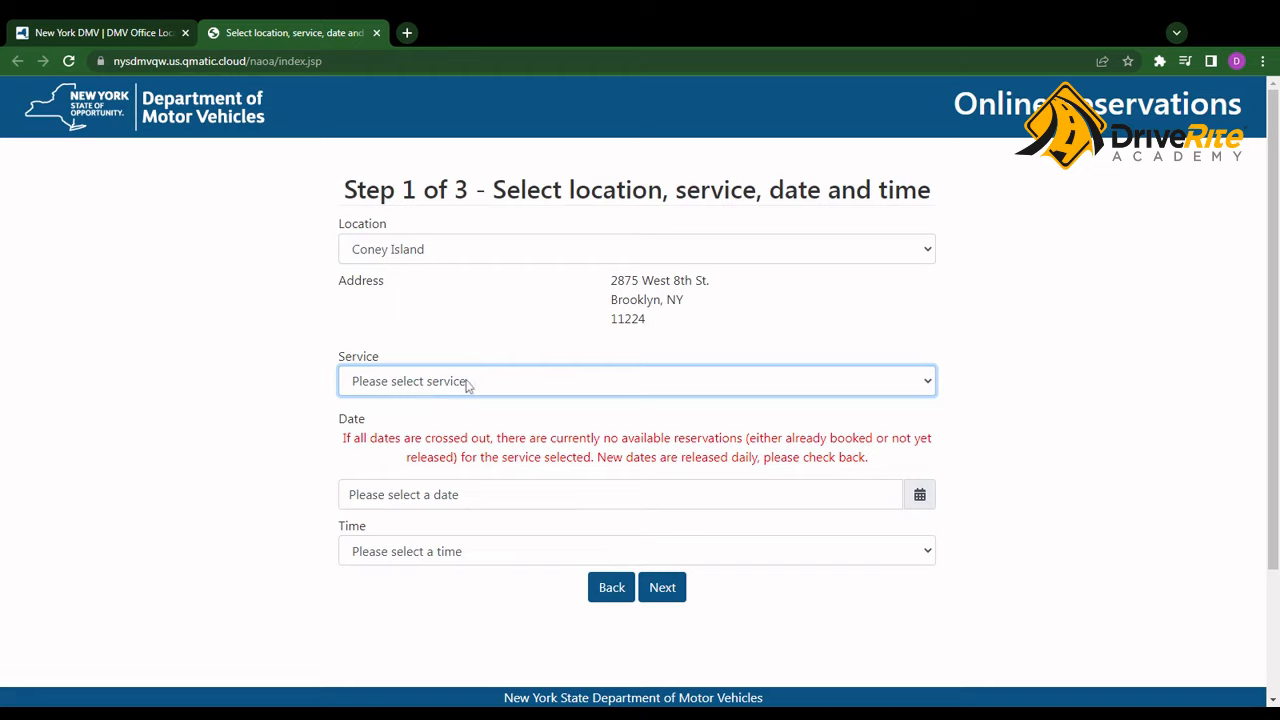
mouse_move(468, 405)
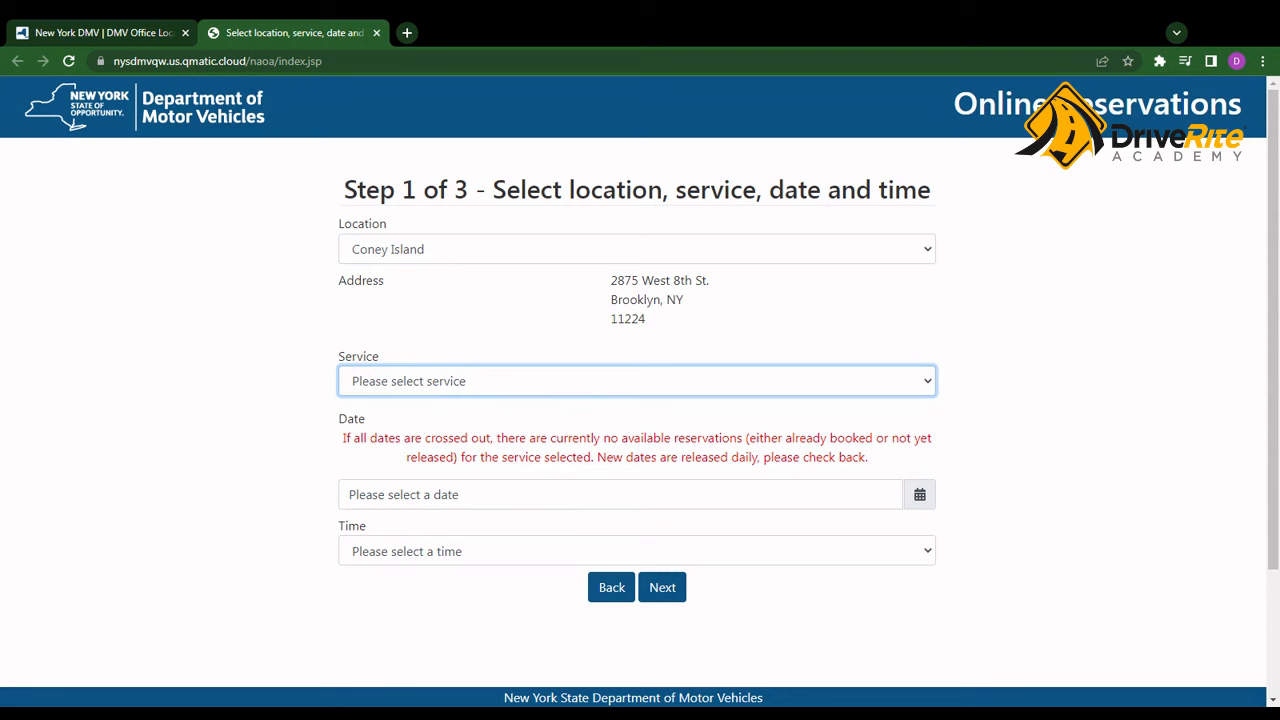
click(636, 380)
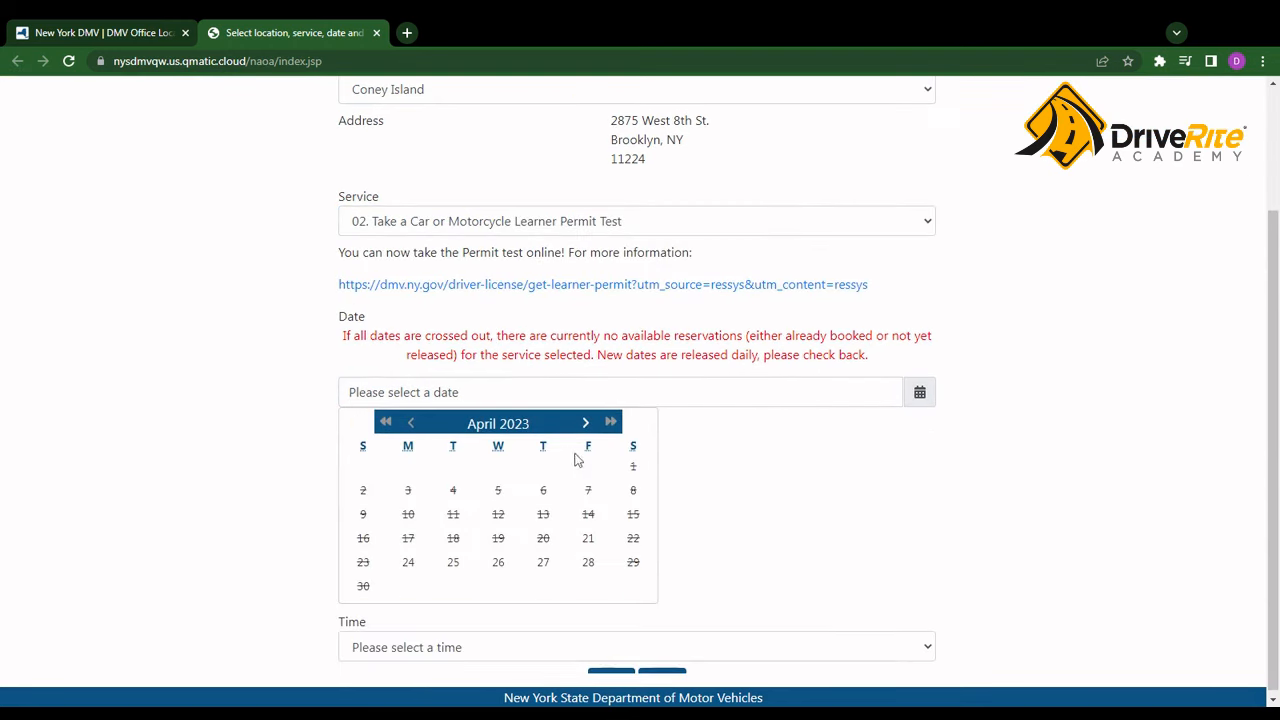
Pick 4/24/2023 at 12:00 pm and continue to the personal information step
click(408, 562)
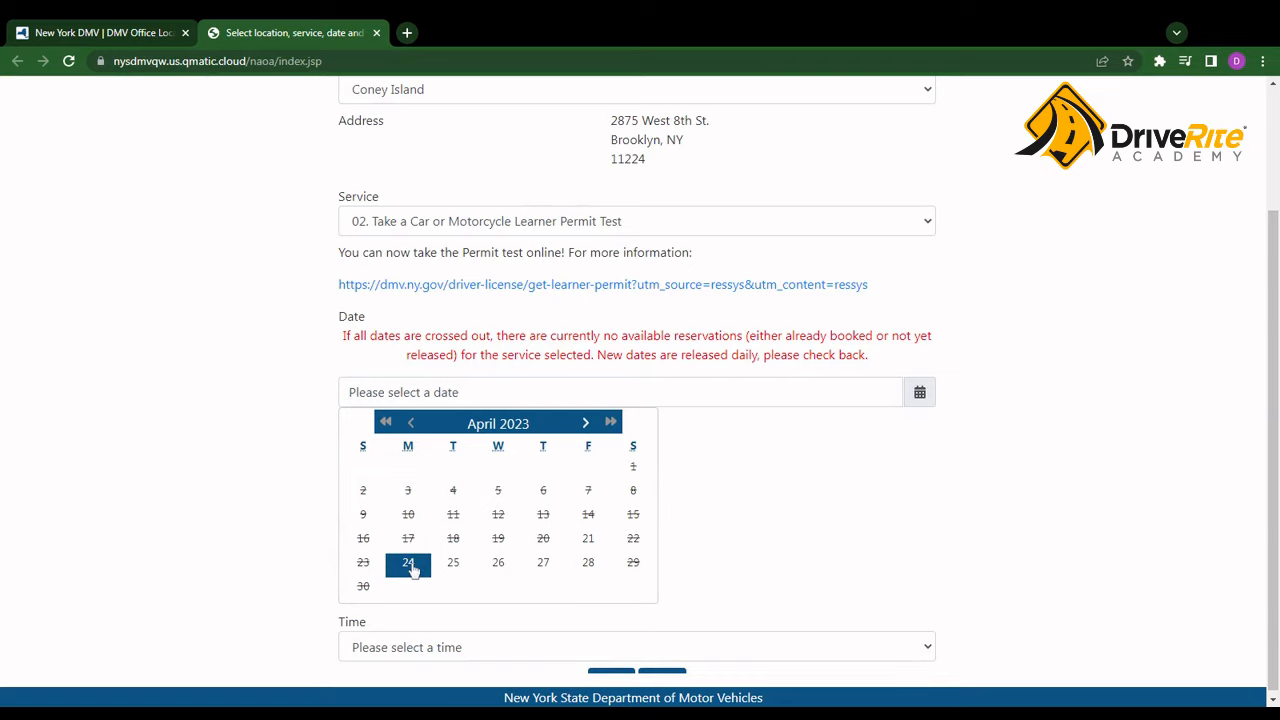
click(407, 562)
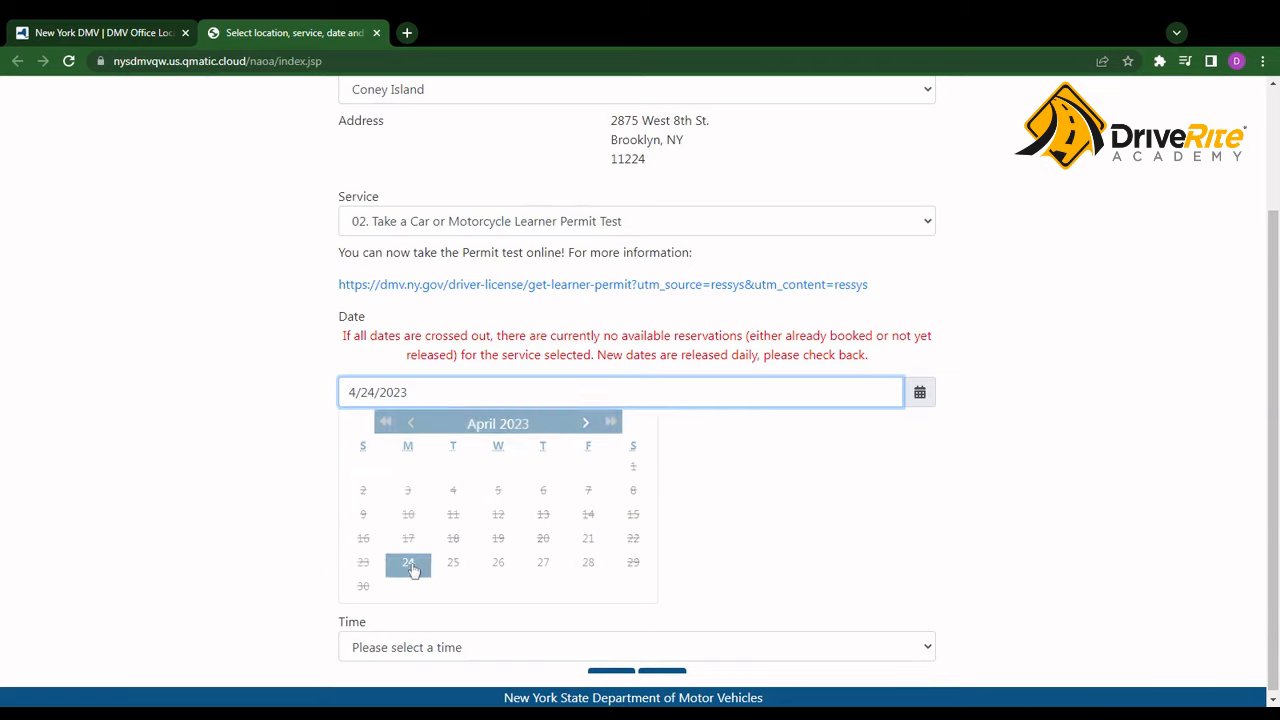
click(407, 562)
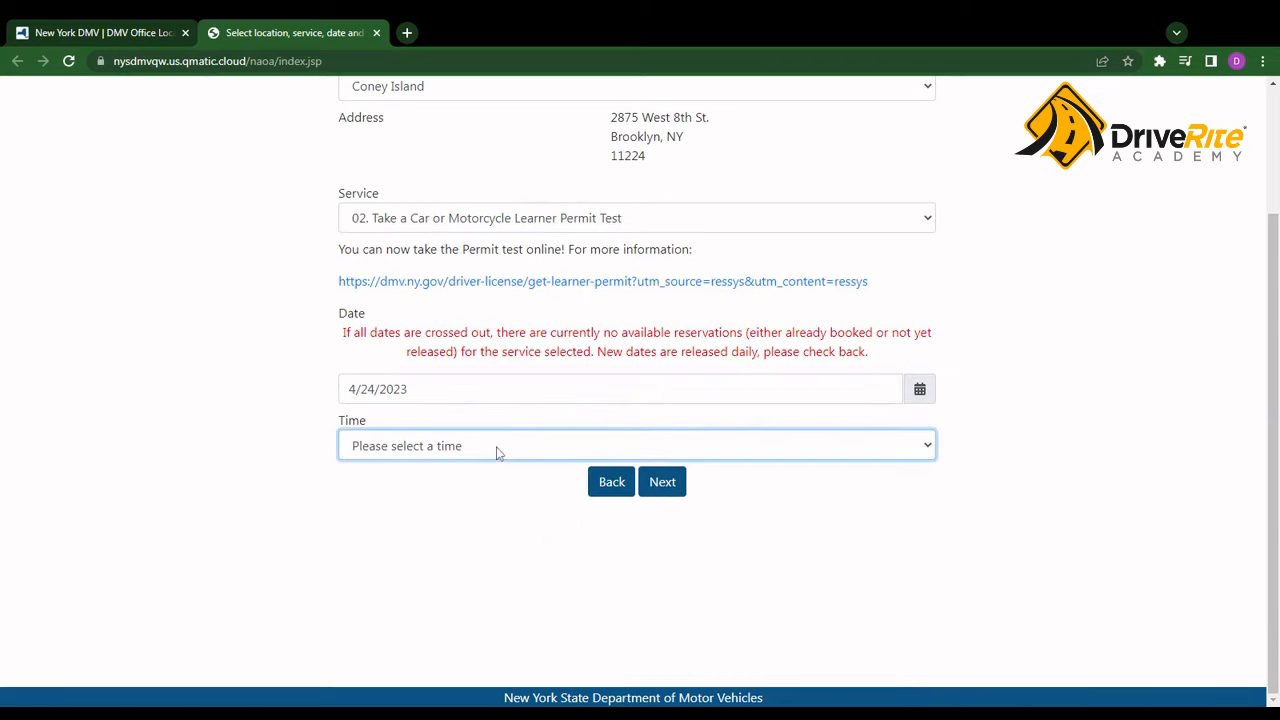
mouse_move(493, 436)
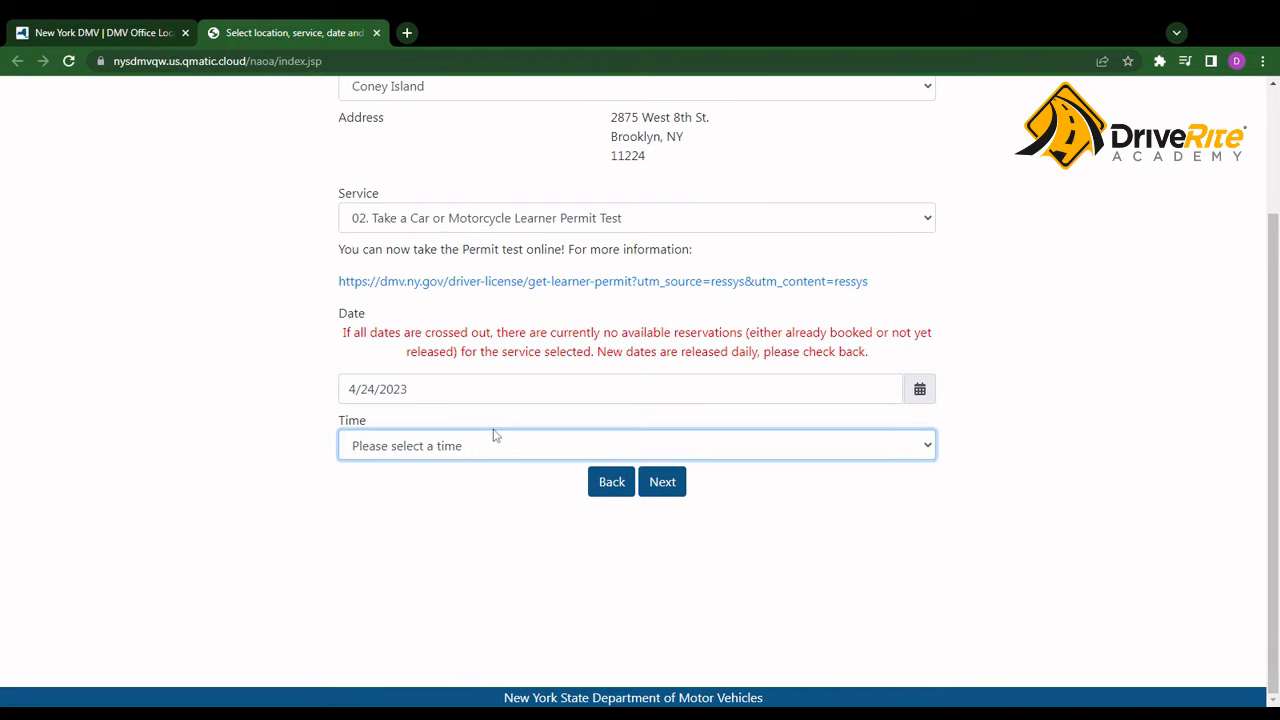
click(662, 481)
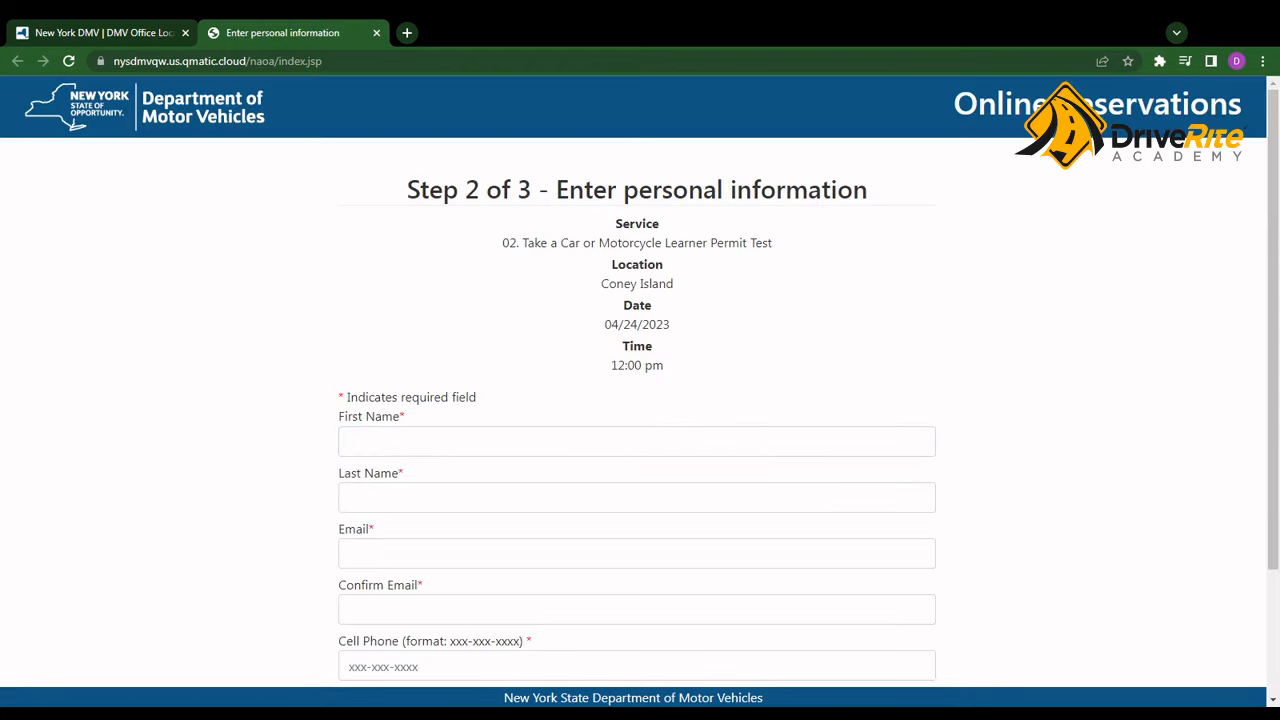
mouse_move(715, 224)
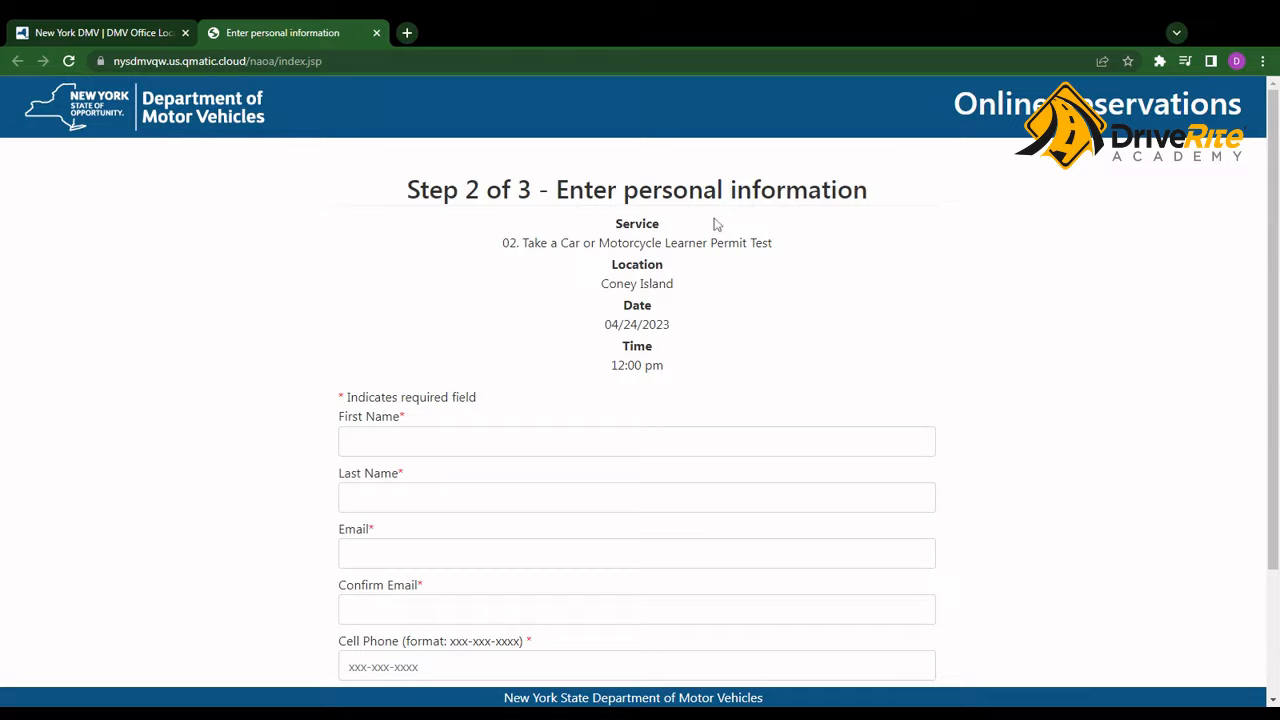
scroll(down, 3)
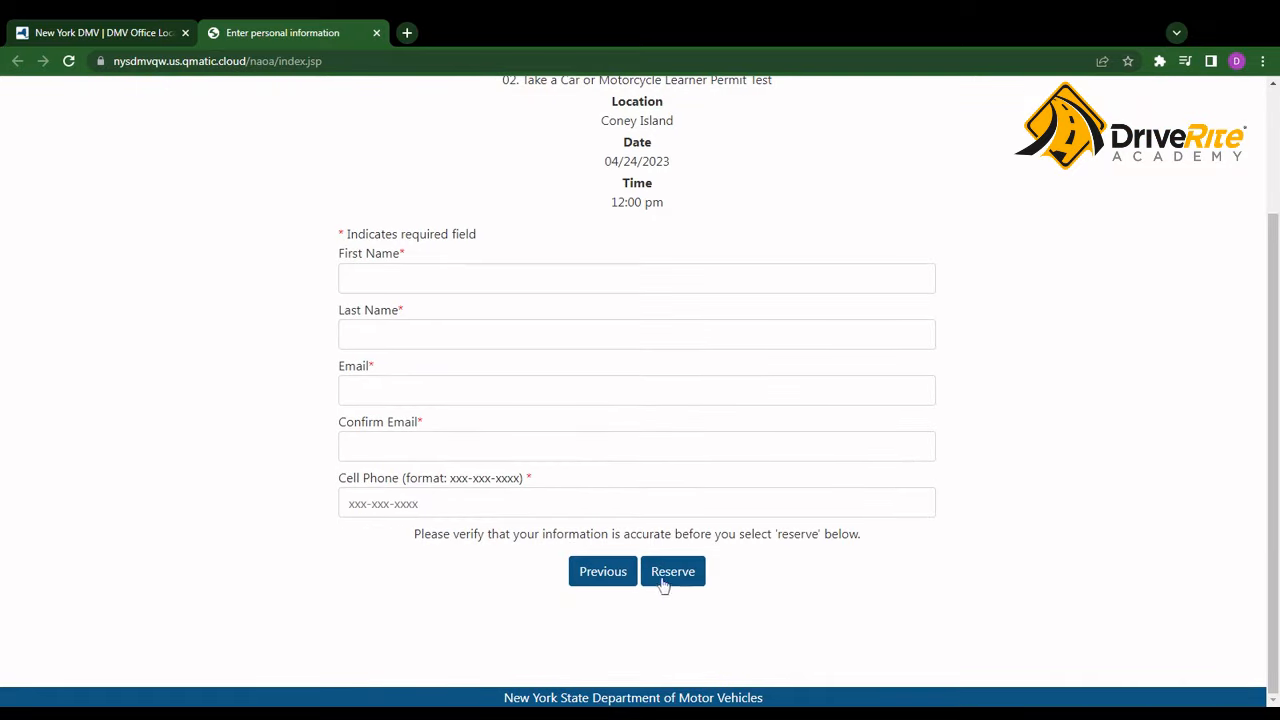
scroll(up, 3)
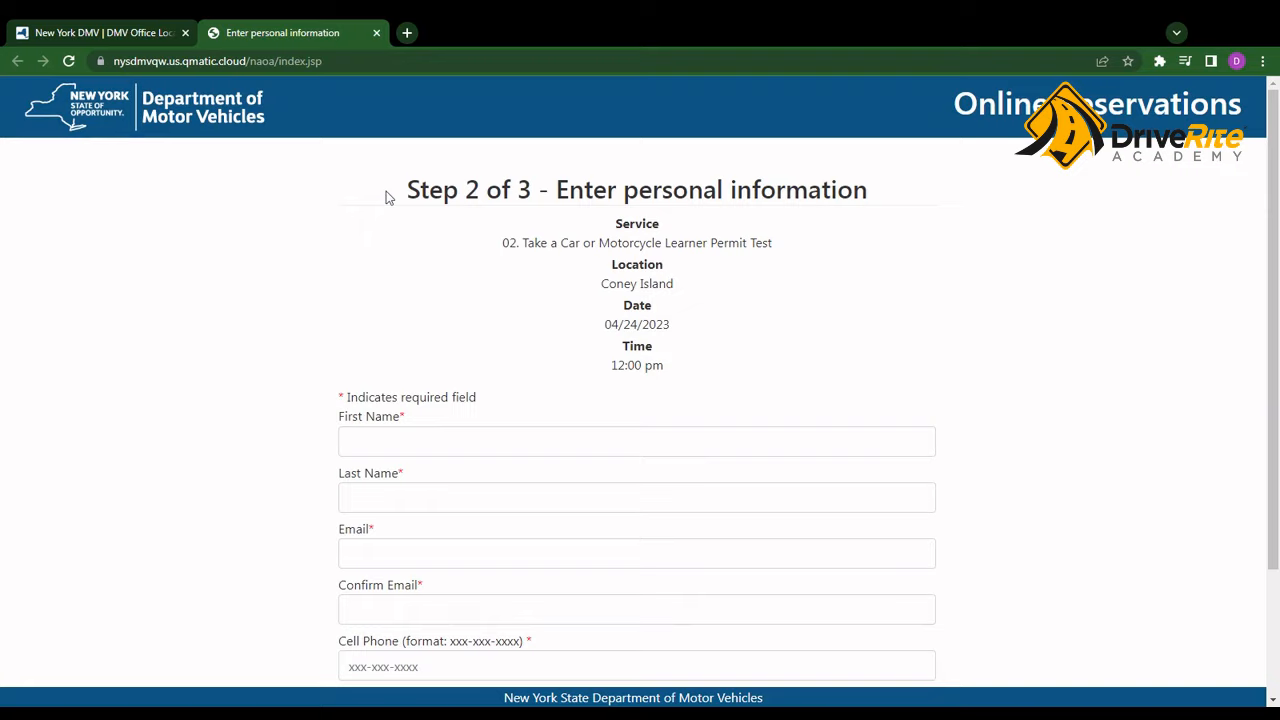
mouse_move(389, 197)
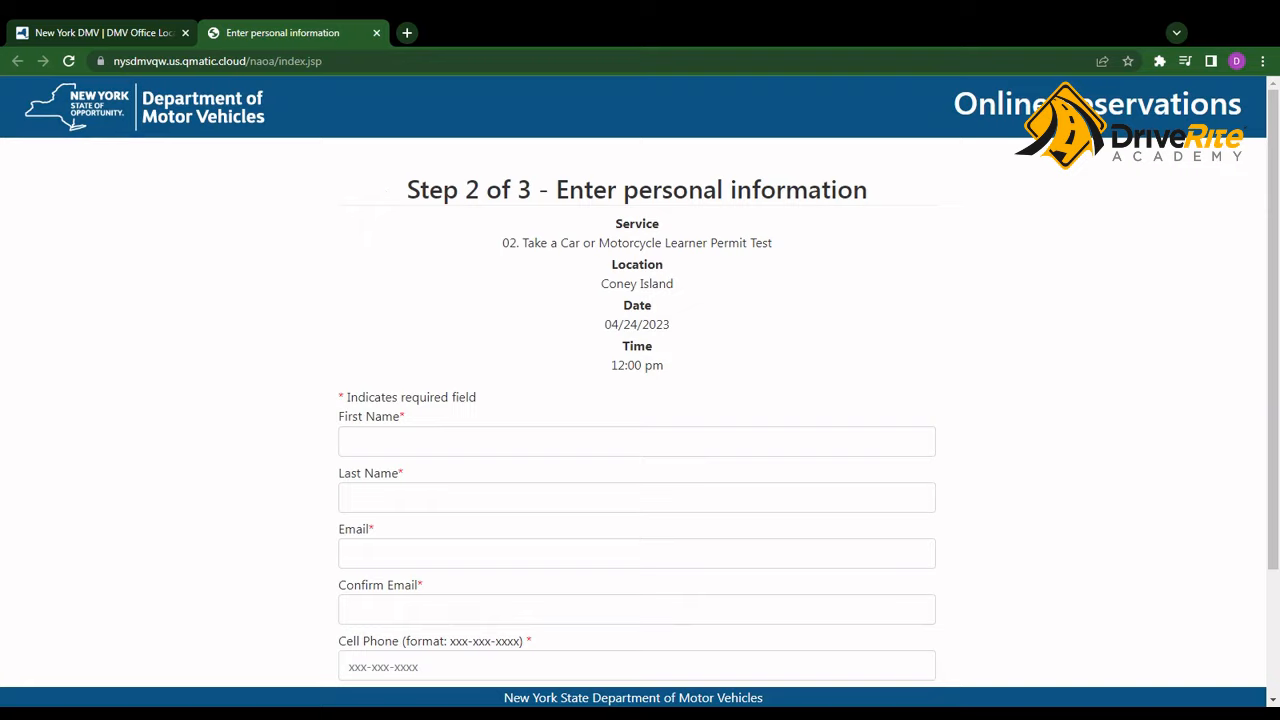